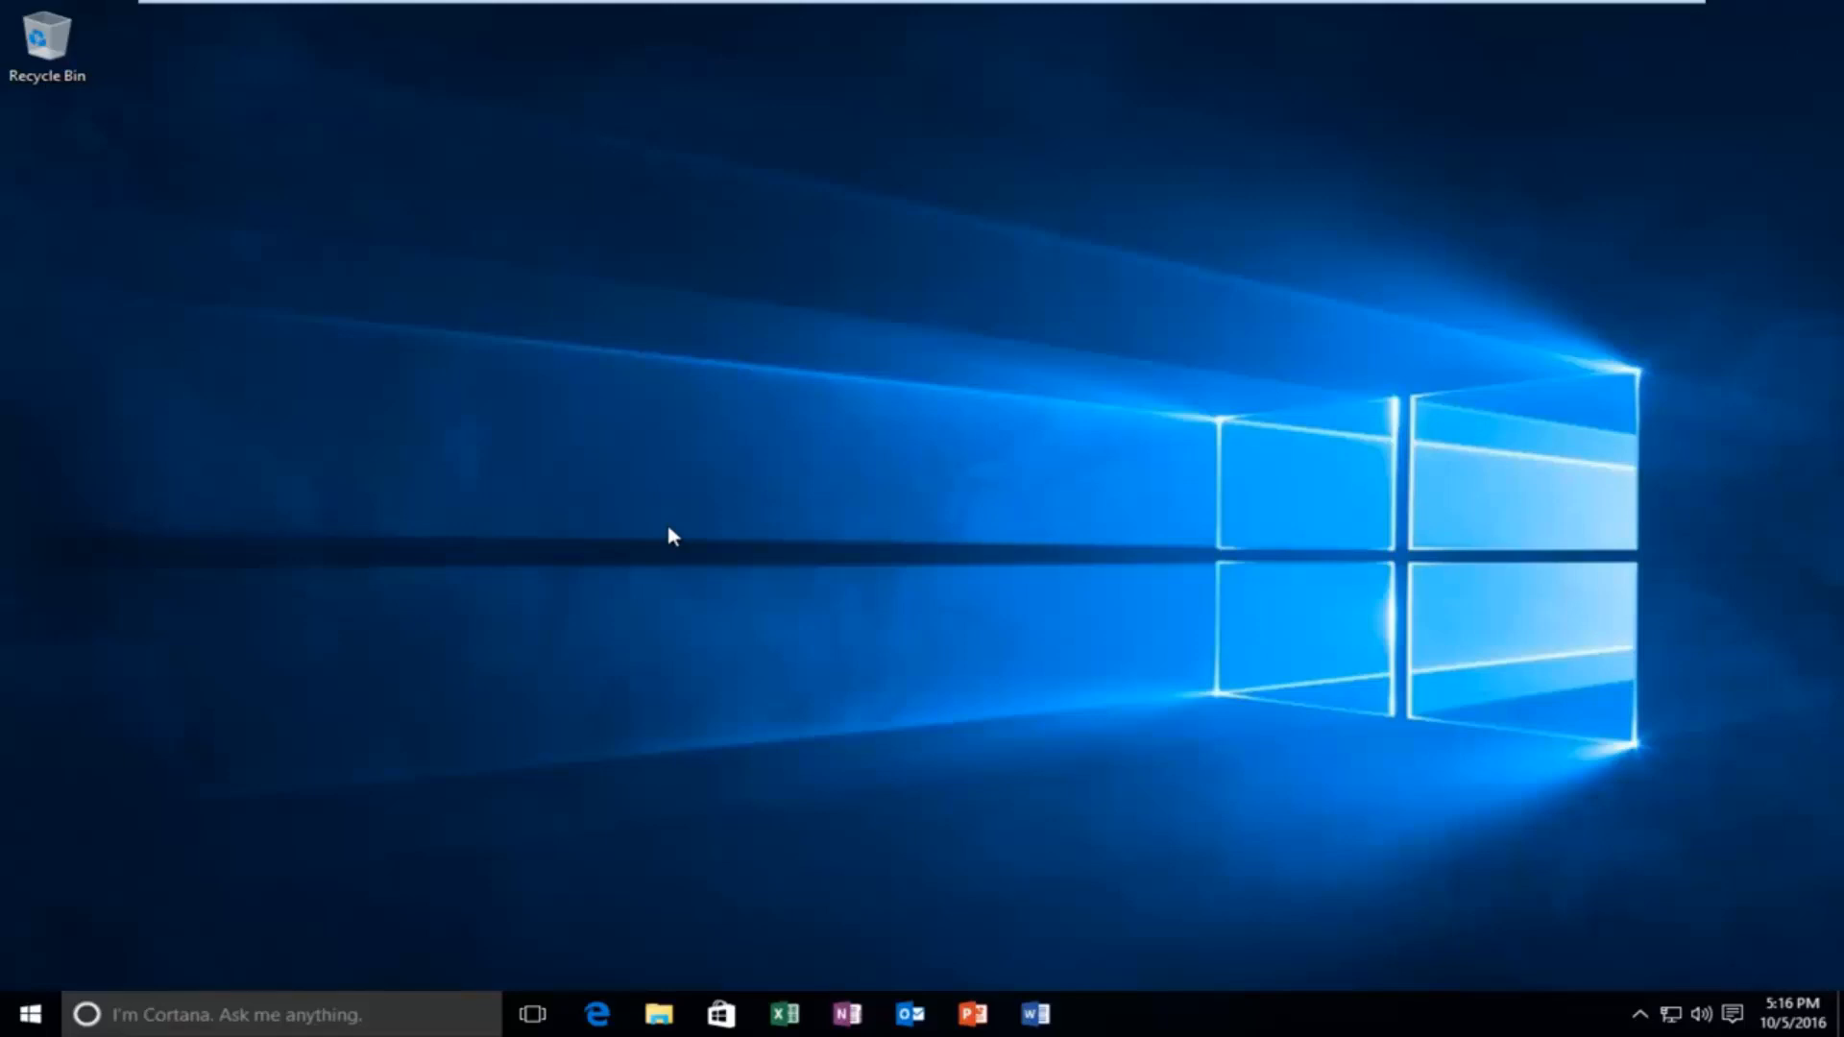
{"action": "mouse_move", "coordinate": [538, 379]}
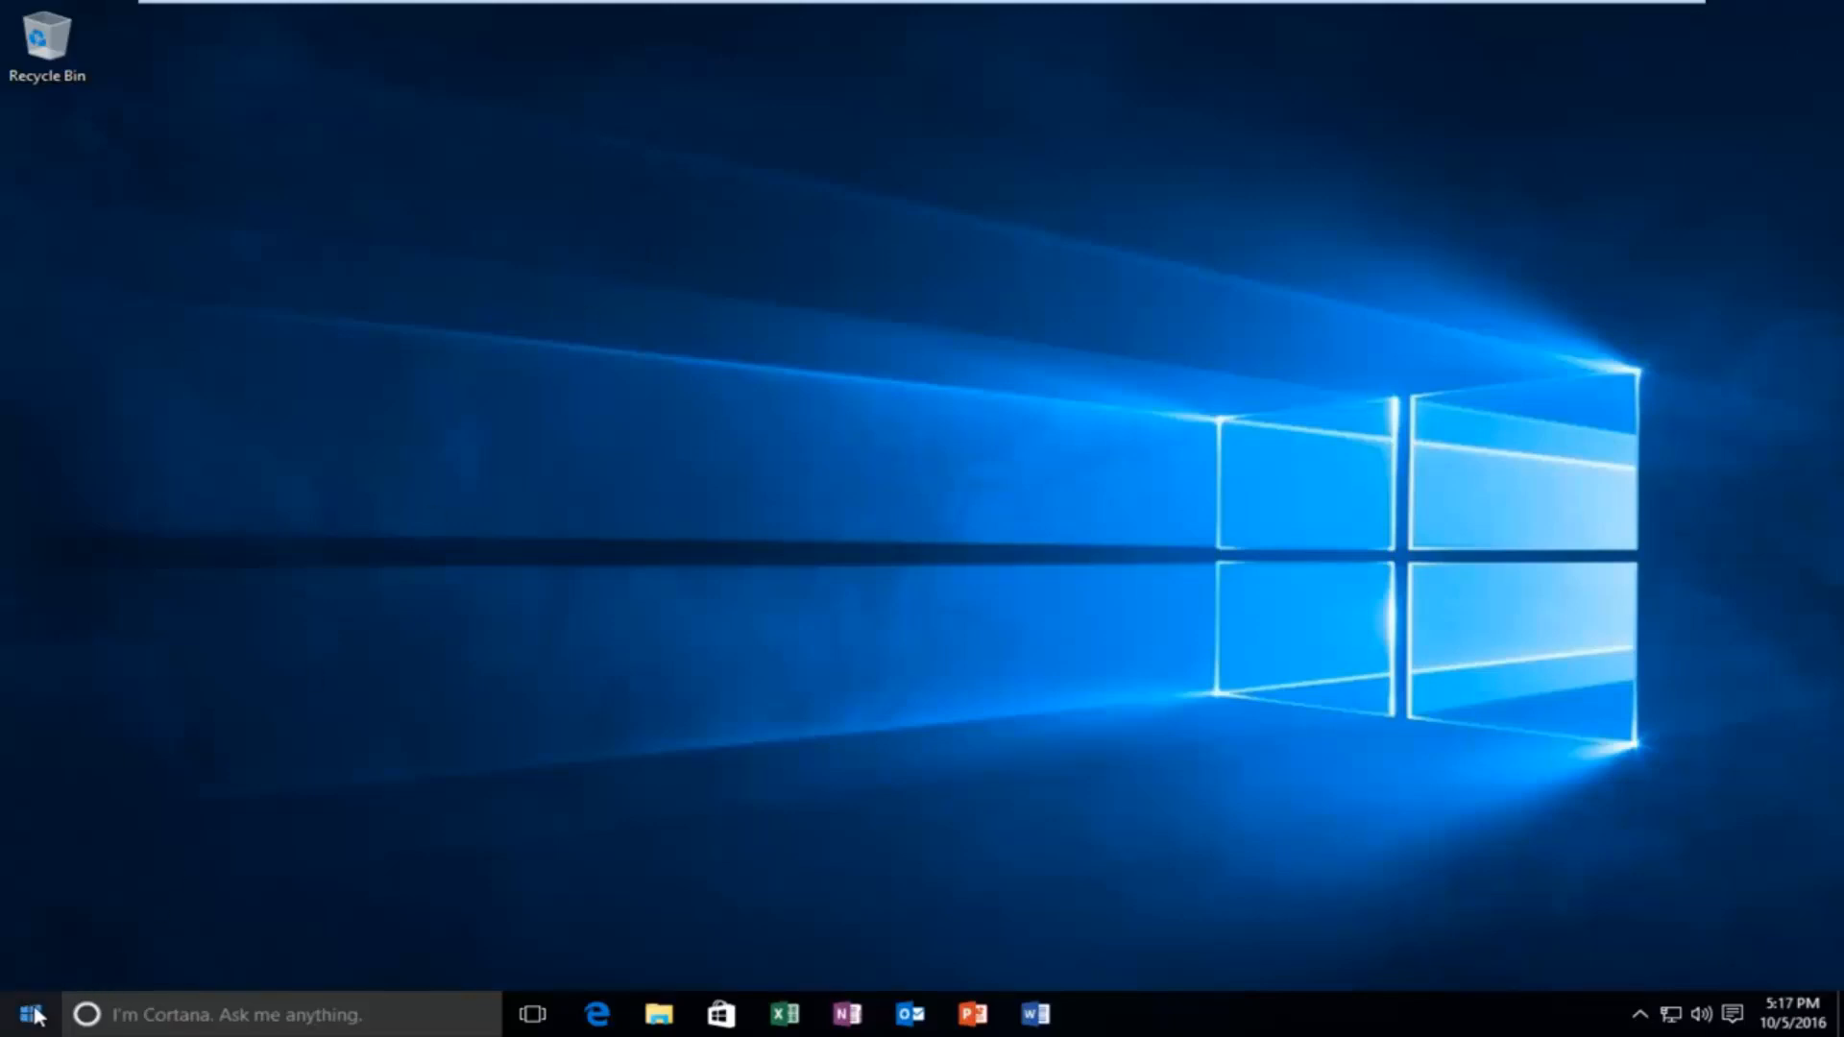
Step: Search the Start menu for "this pc" so This PC appears as best match
{"action": "left_click", "coordinate": [25, 1014]}
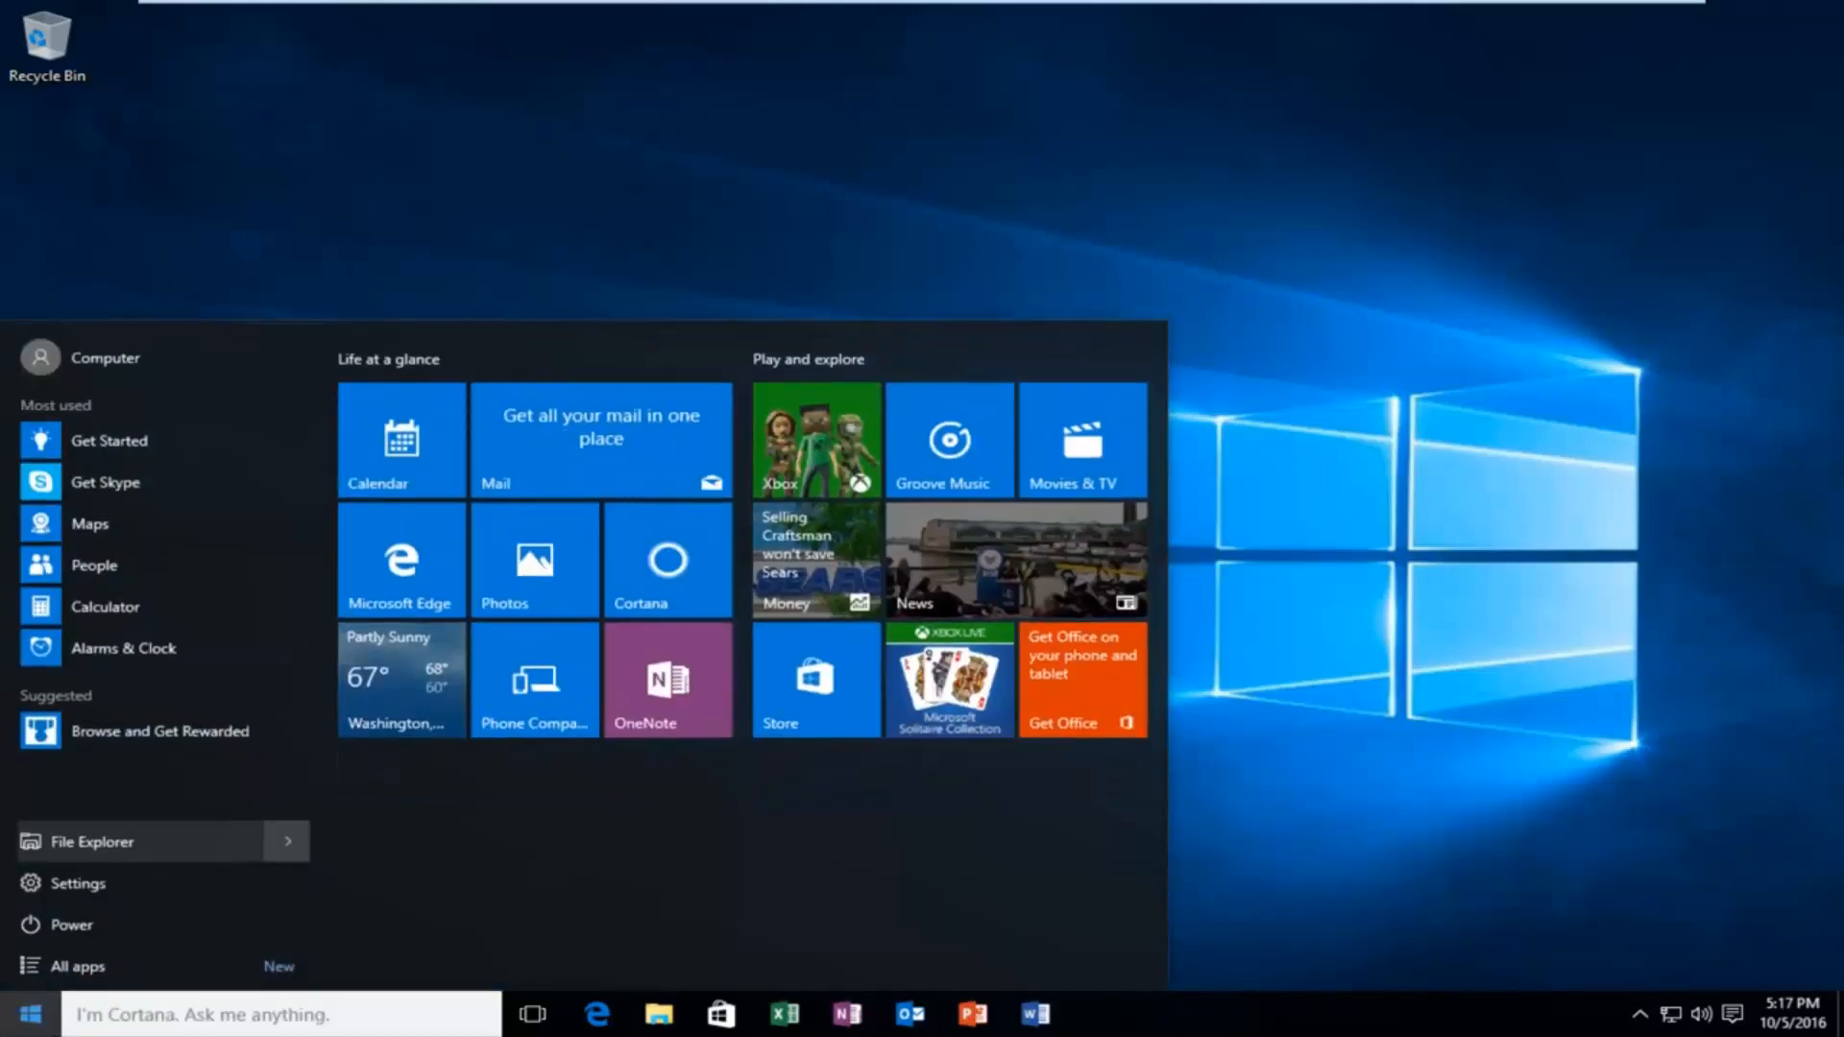
{"action": "type", "text": "this p"}
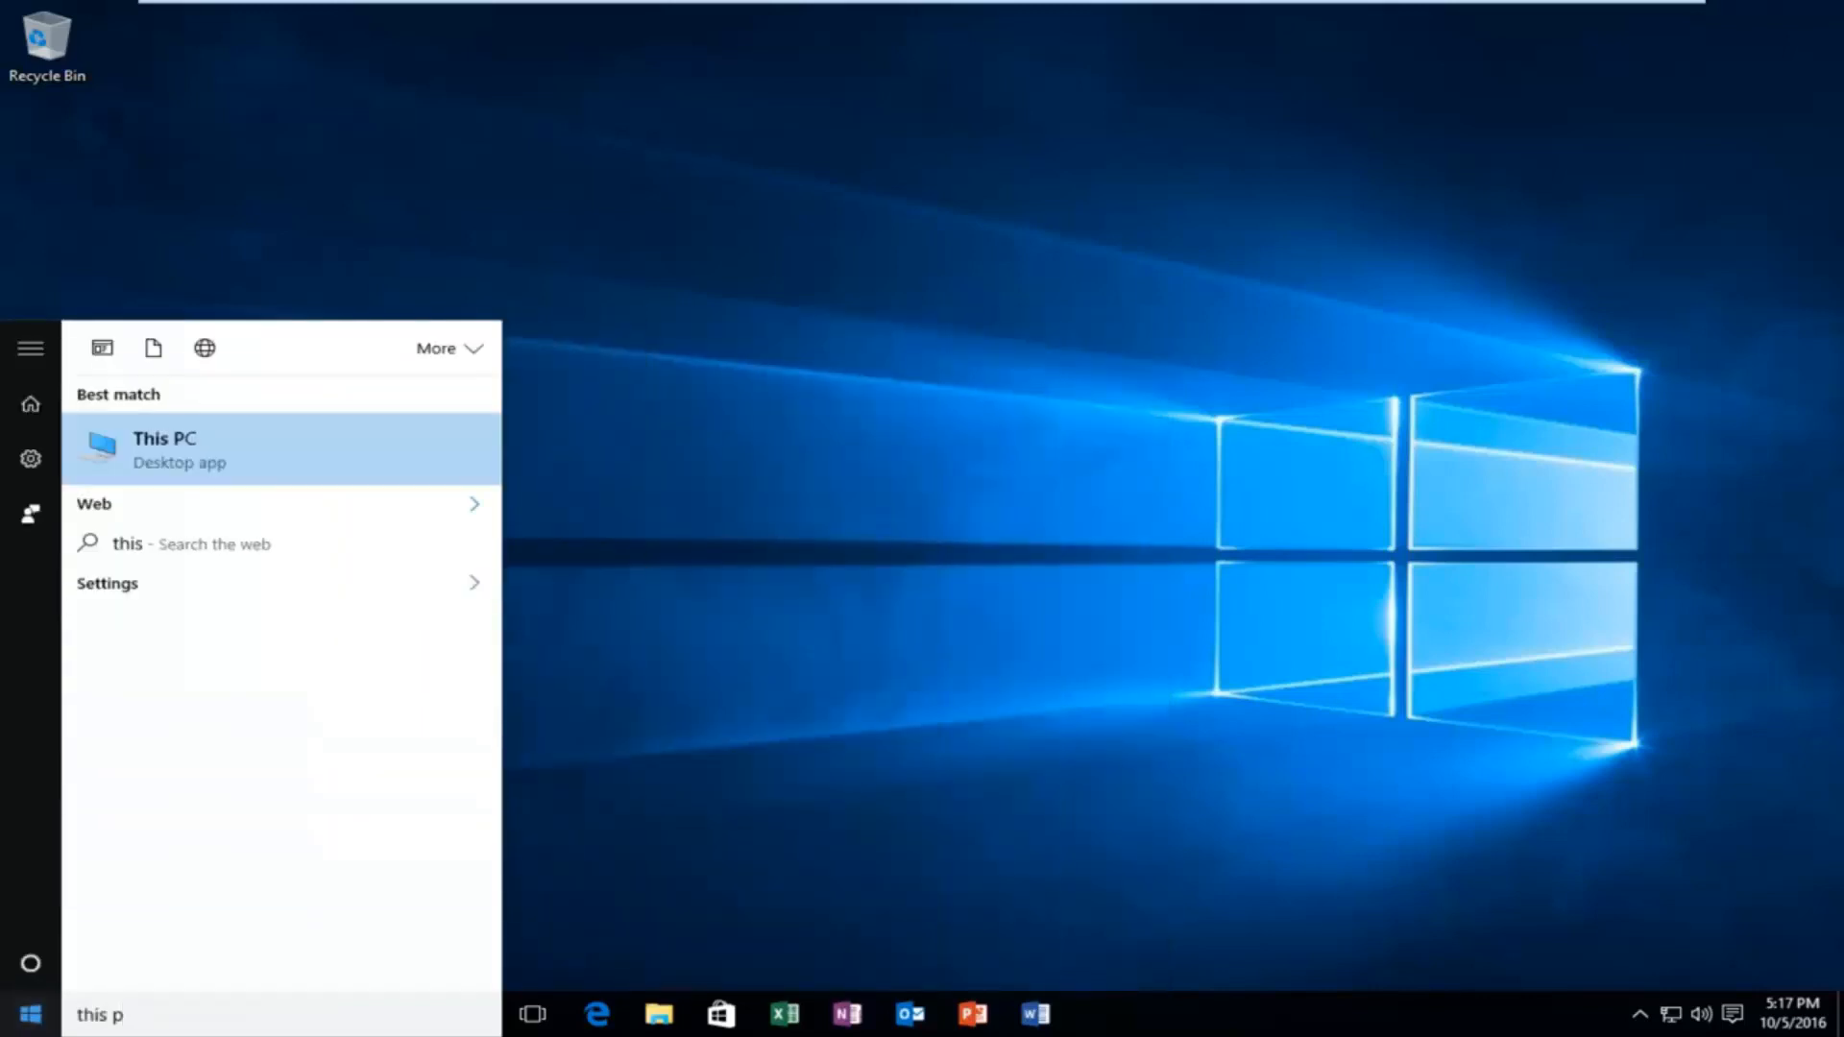
{"action": "type", "text": "c"}
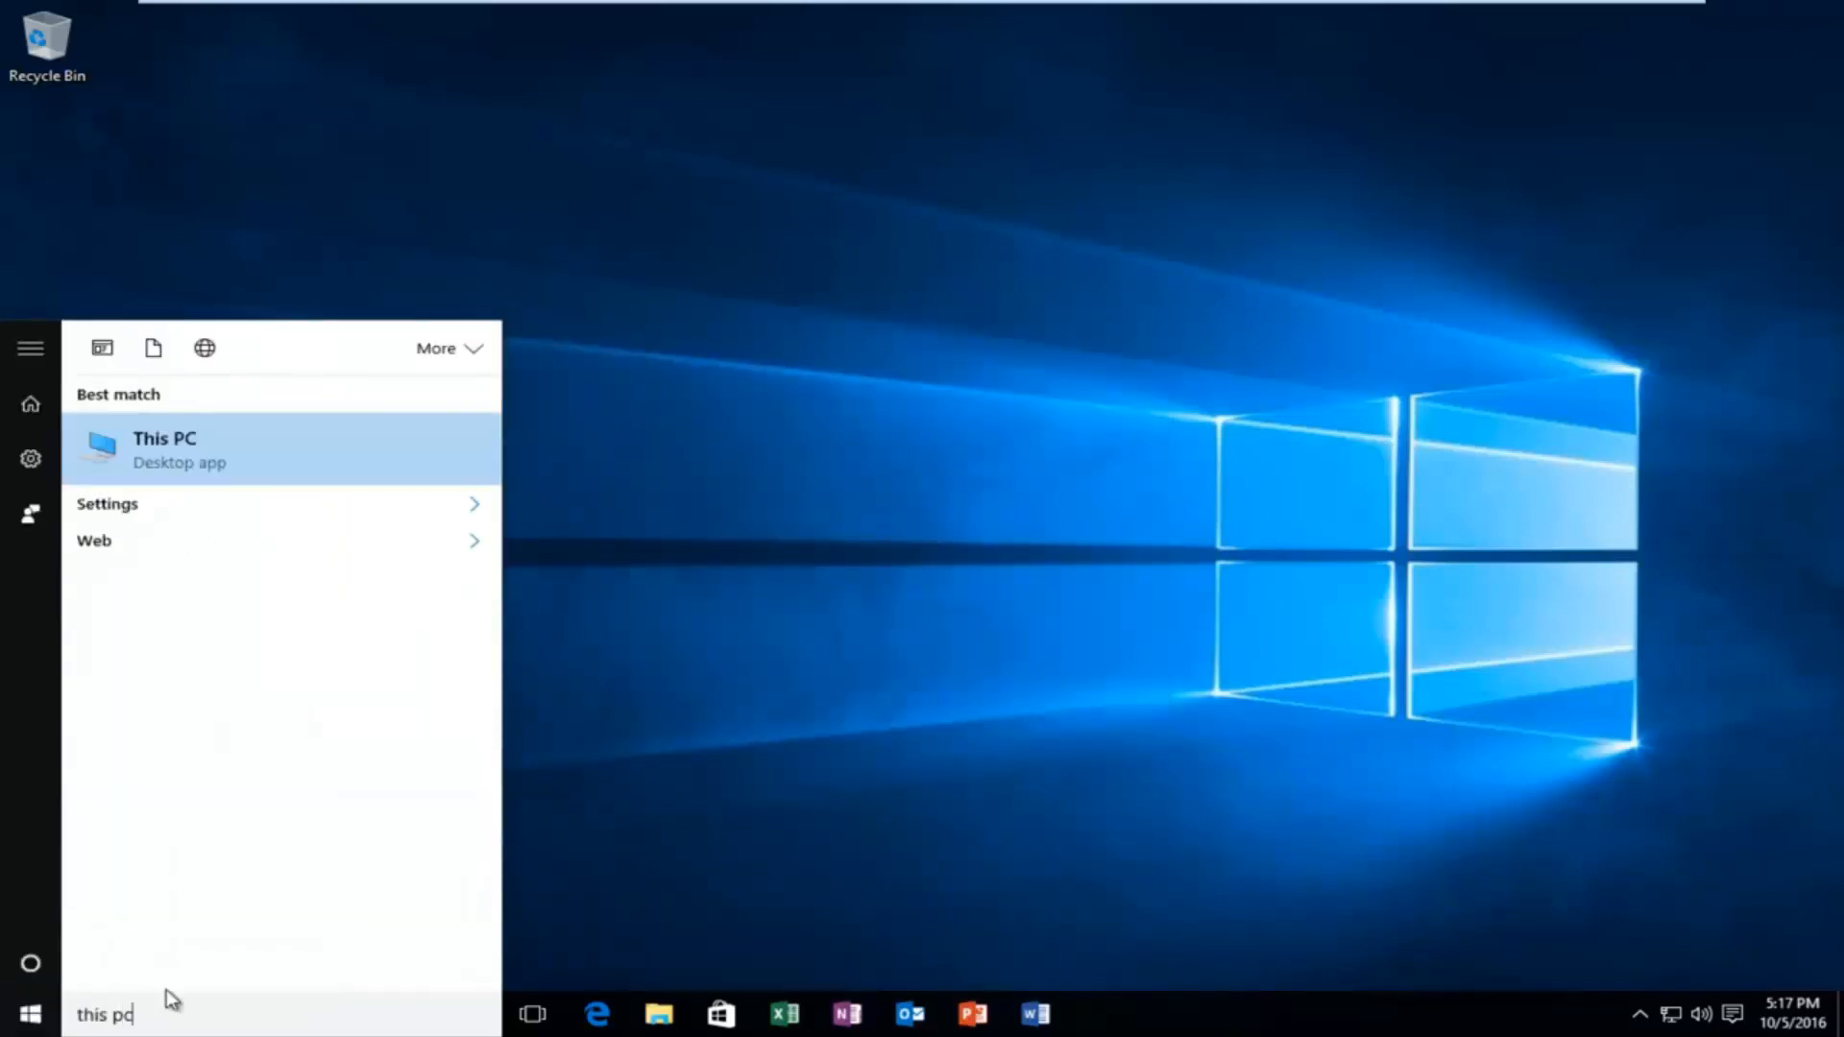
{"action": "mouse_move", "coordinate": [144, 455]}
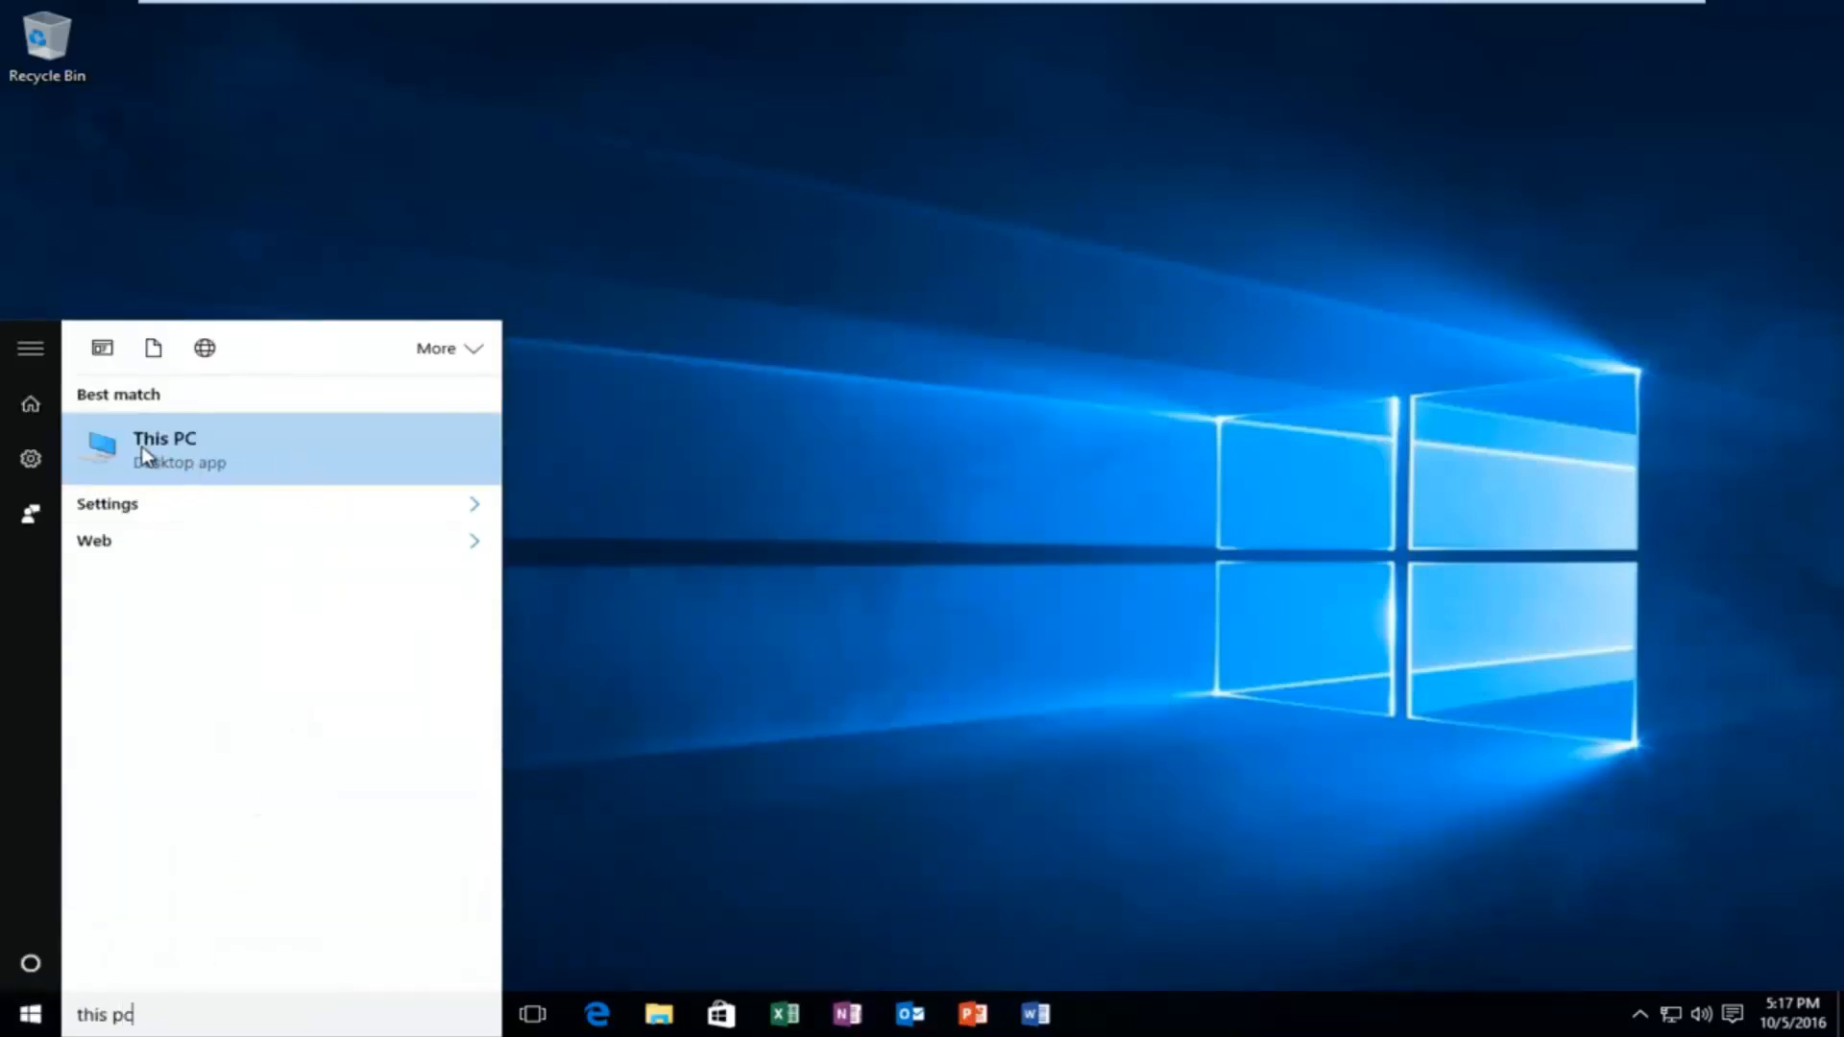
Step: Show This PC and the Drive Tools Manage commands for Local Disk (C:)
{"action": "left_click", "coordinate": [165, 448]}
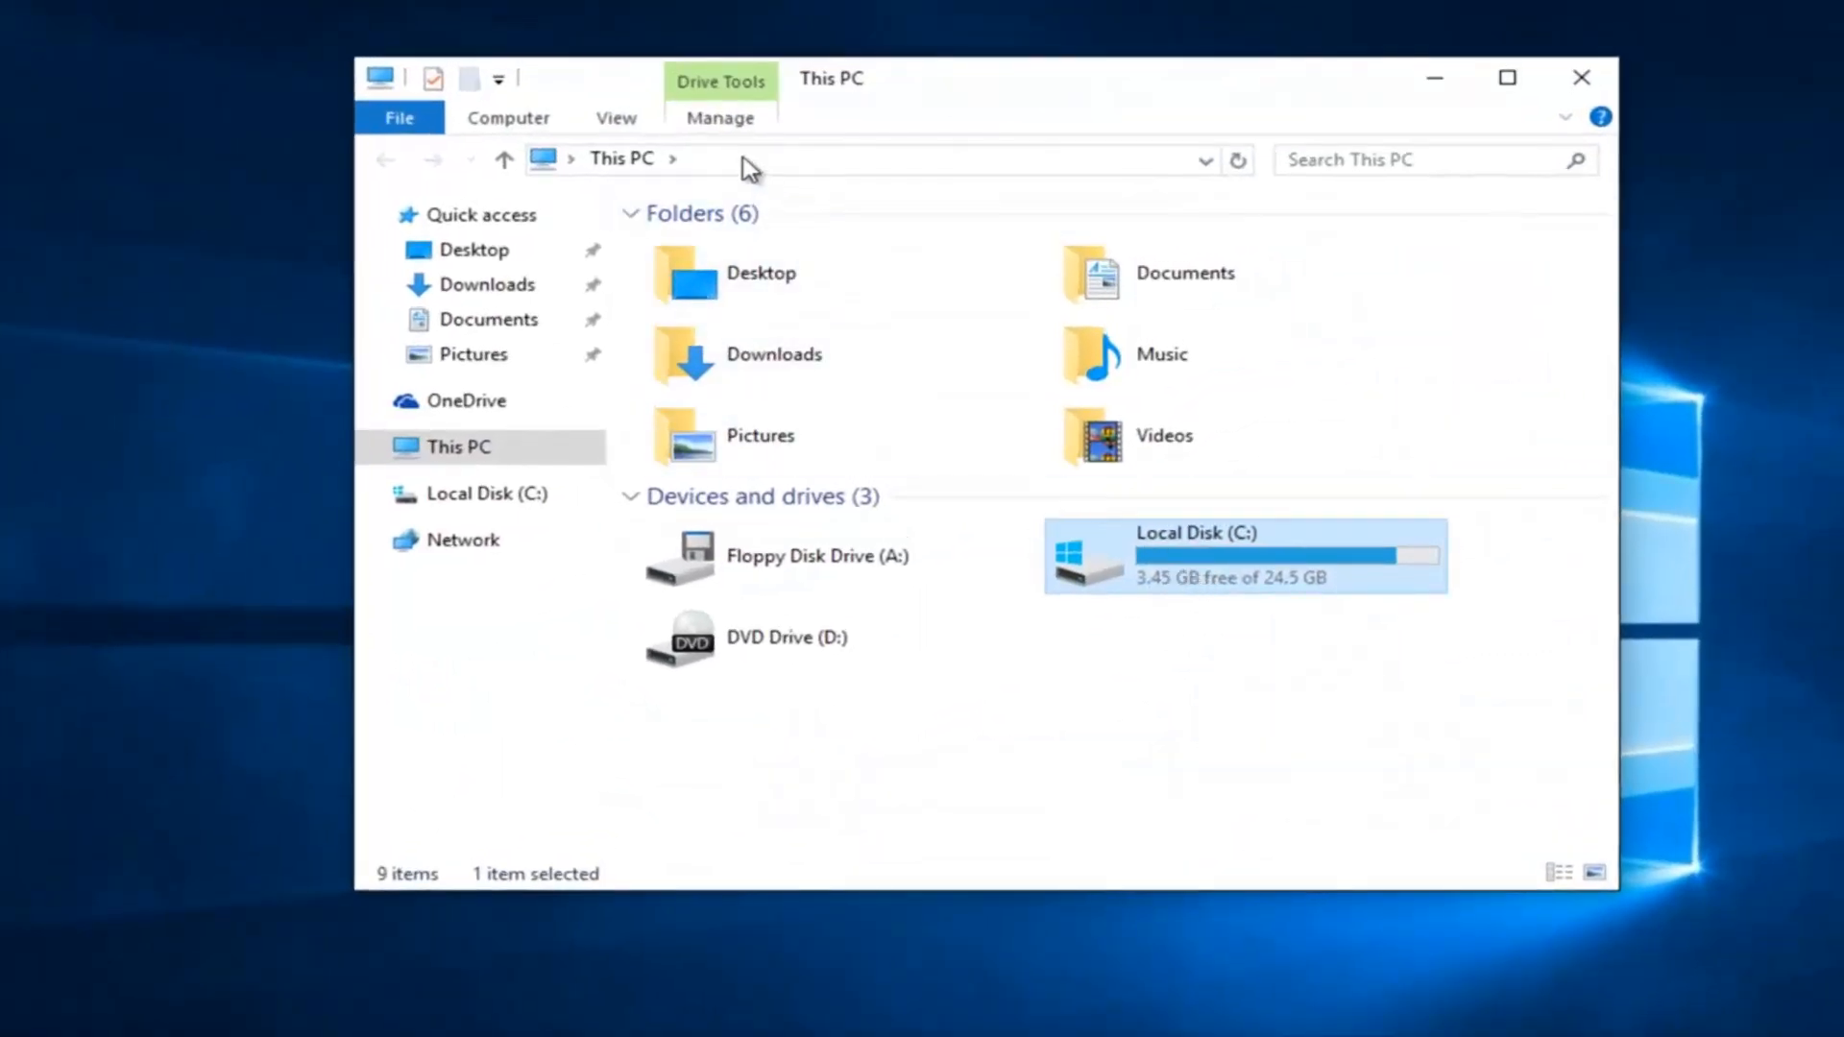
{"action": "mouse_move", "coordinate": [736, 89]}
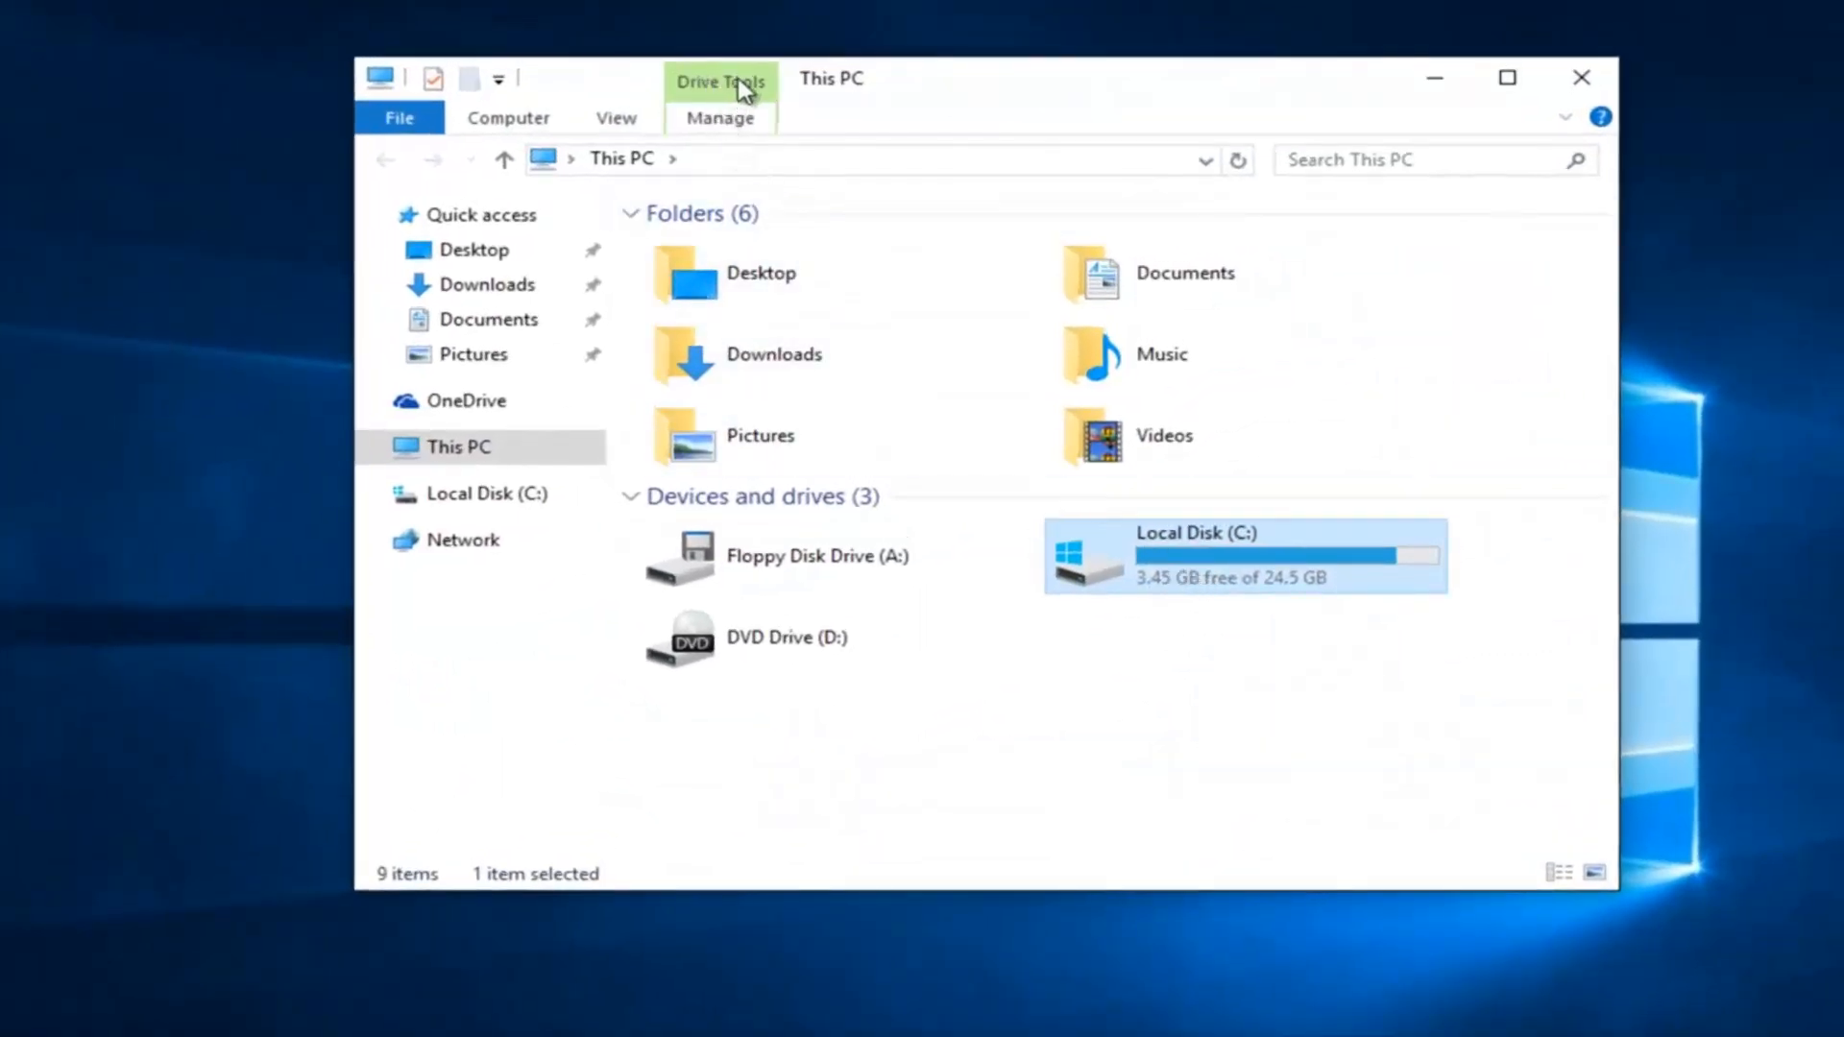
{"action": "mouse_move", "coordinate": [710, 128]}
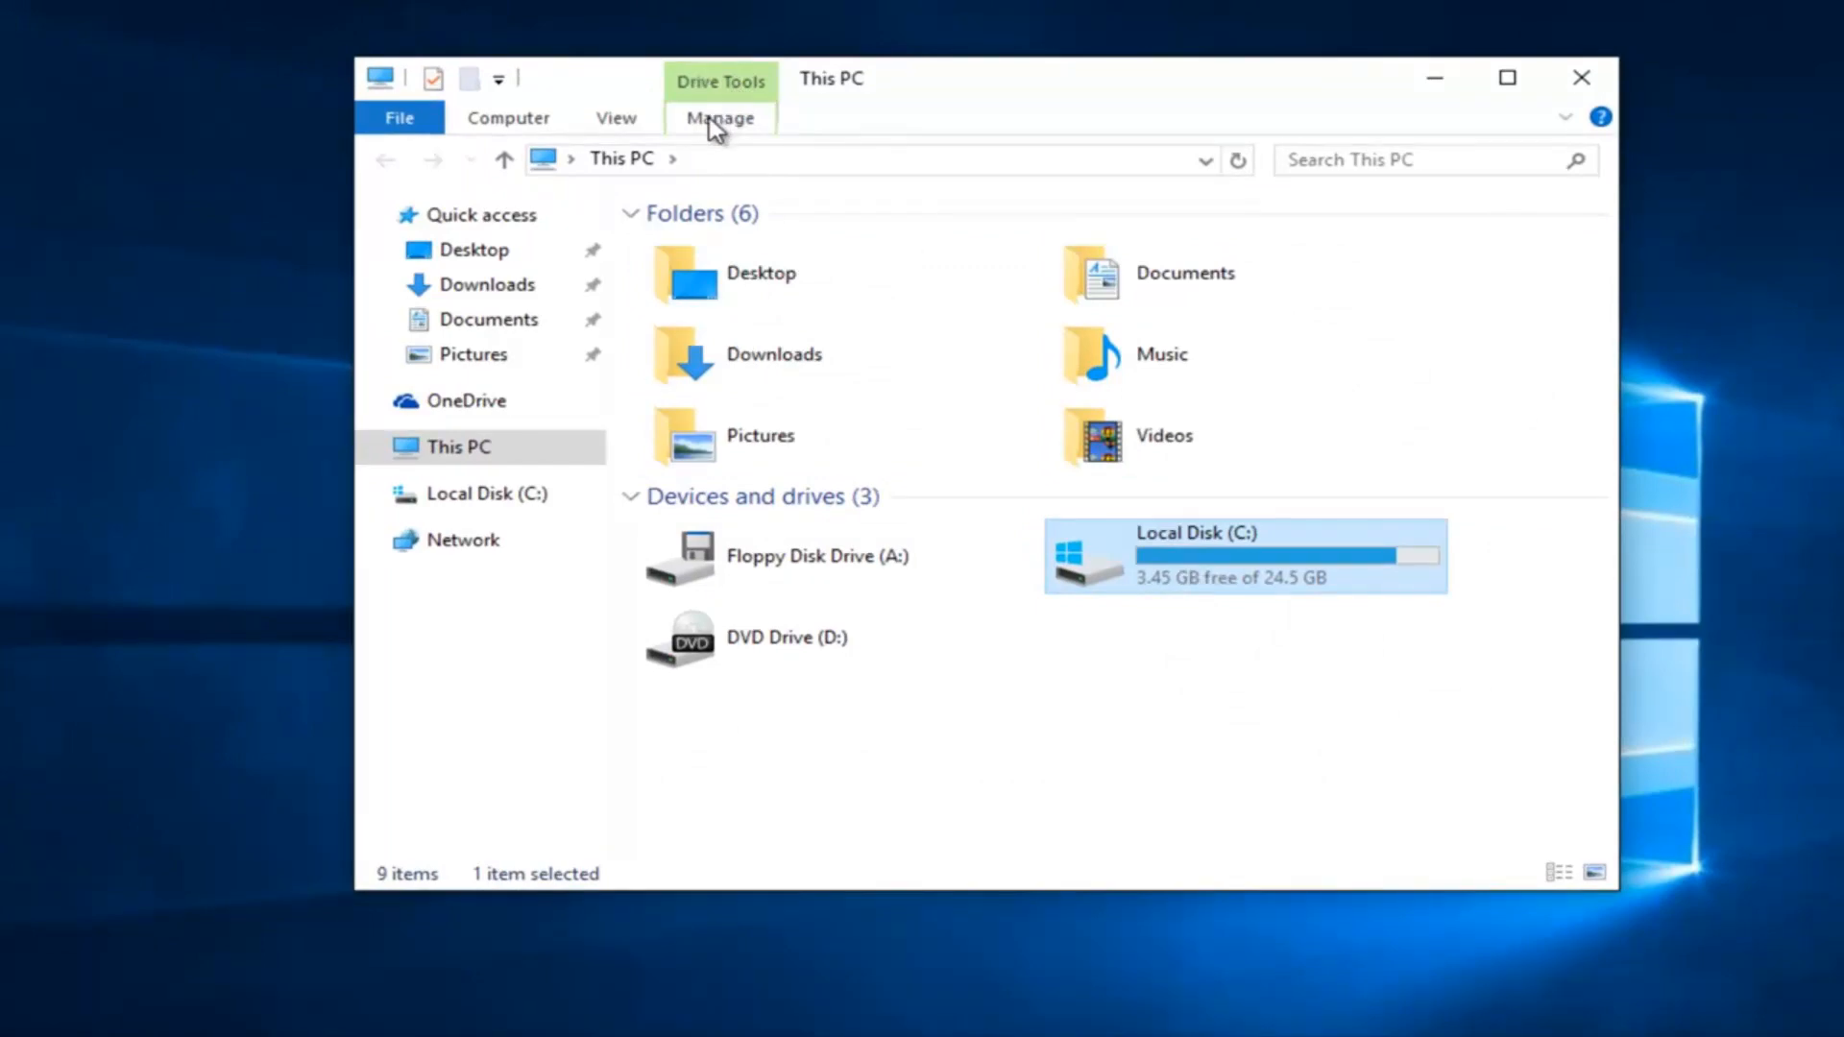
{"action": "left_click", "coordinate": [721, 117]}
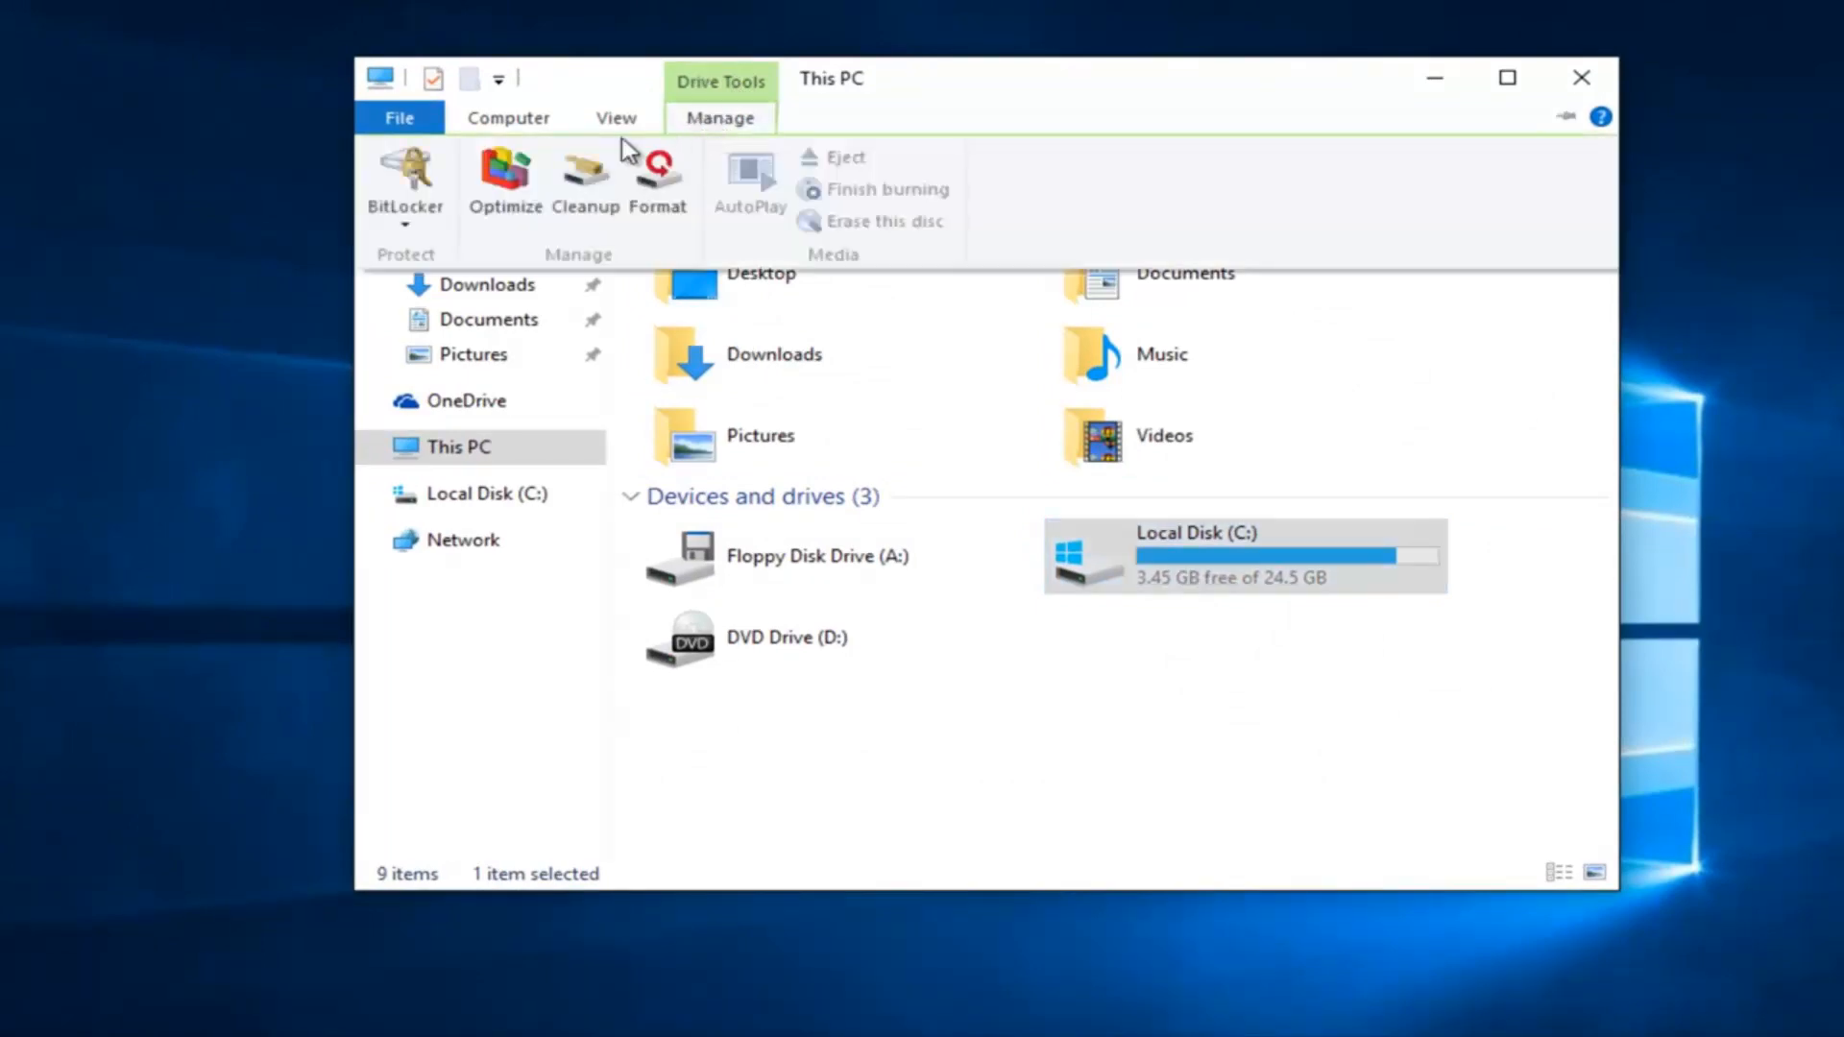
{"action": "mouse_move", "coordinate": [505, 188]}
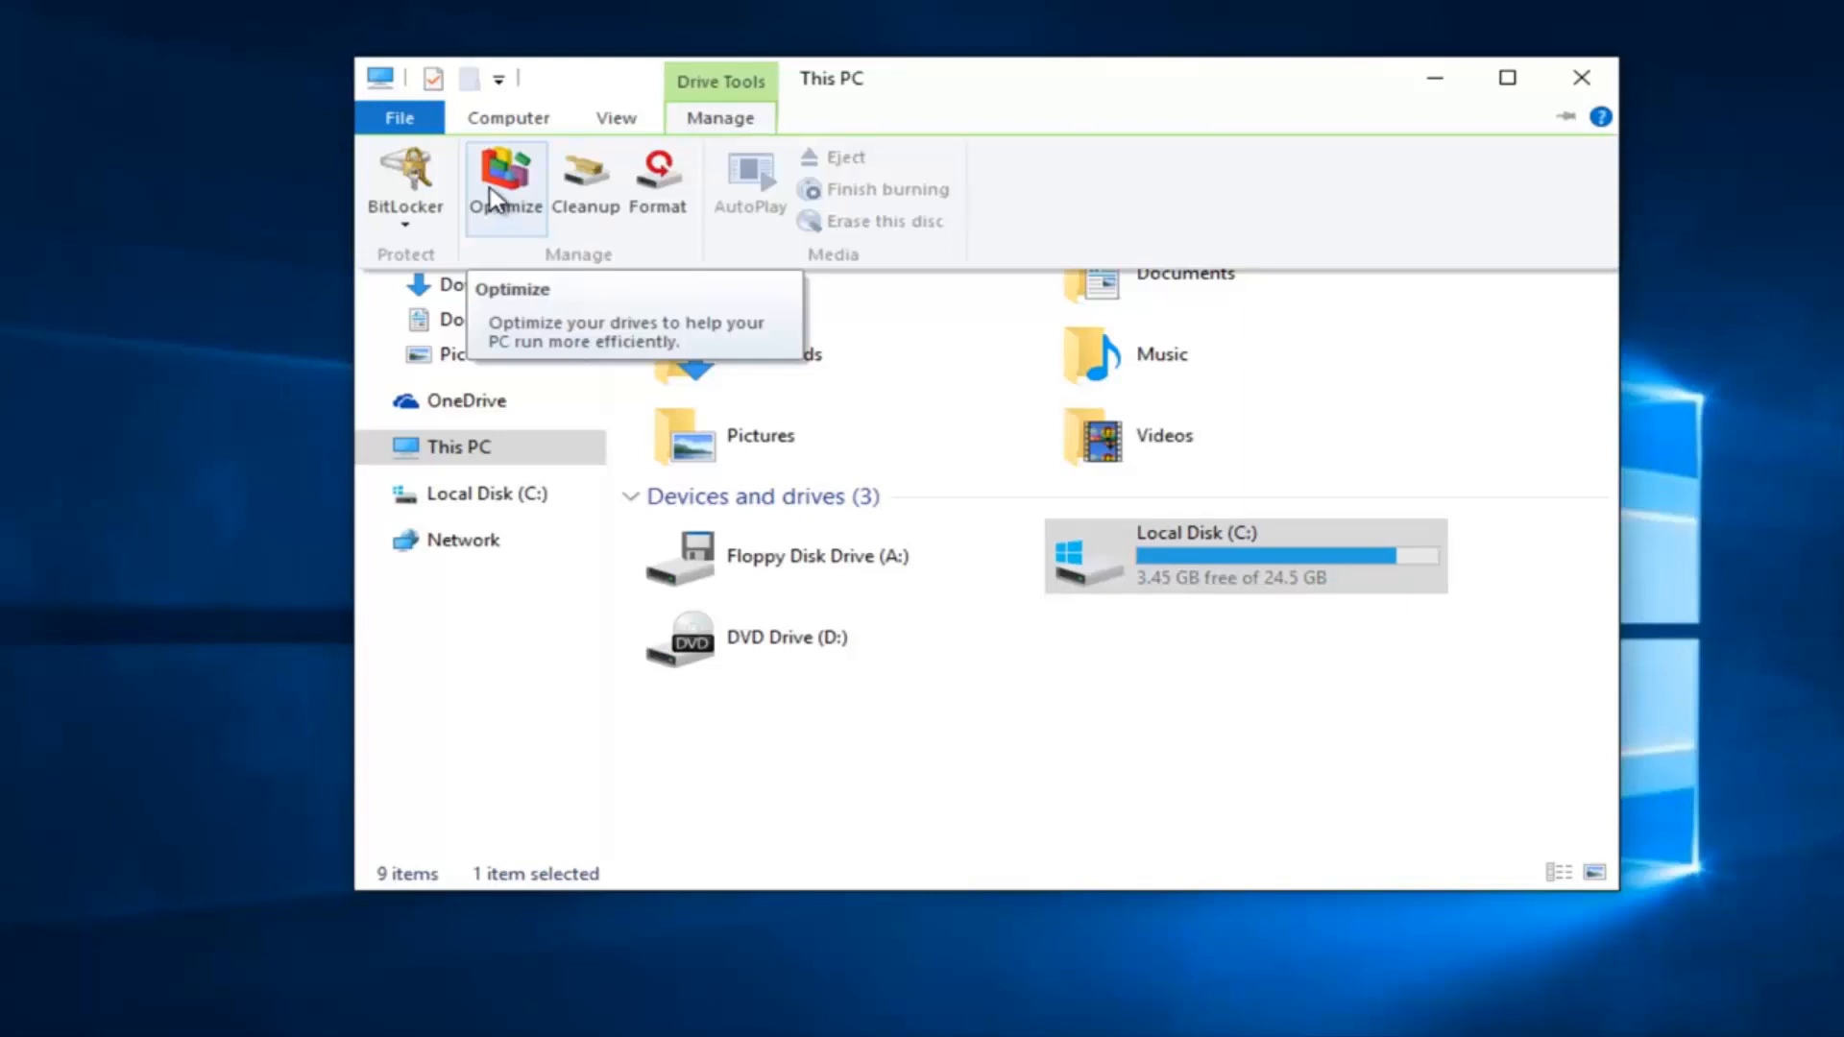
{"action": "mouse_move", "coordinate": [497, 198]}
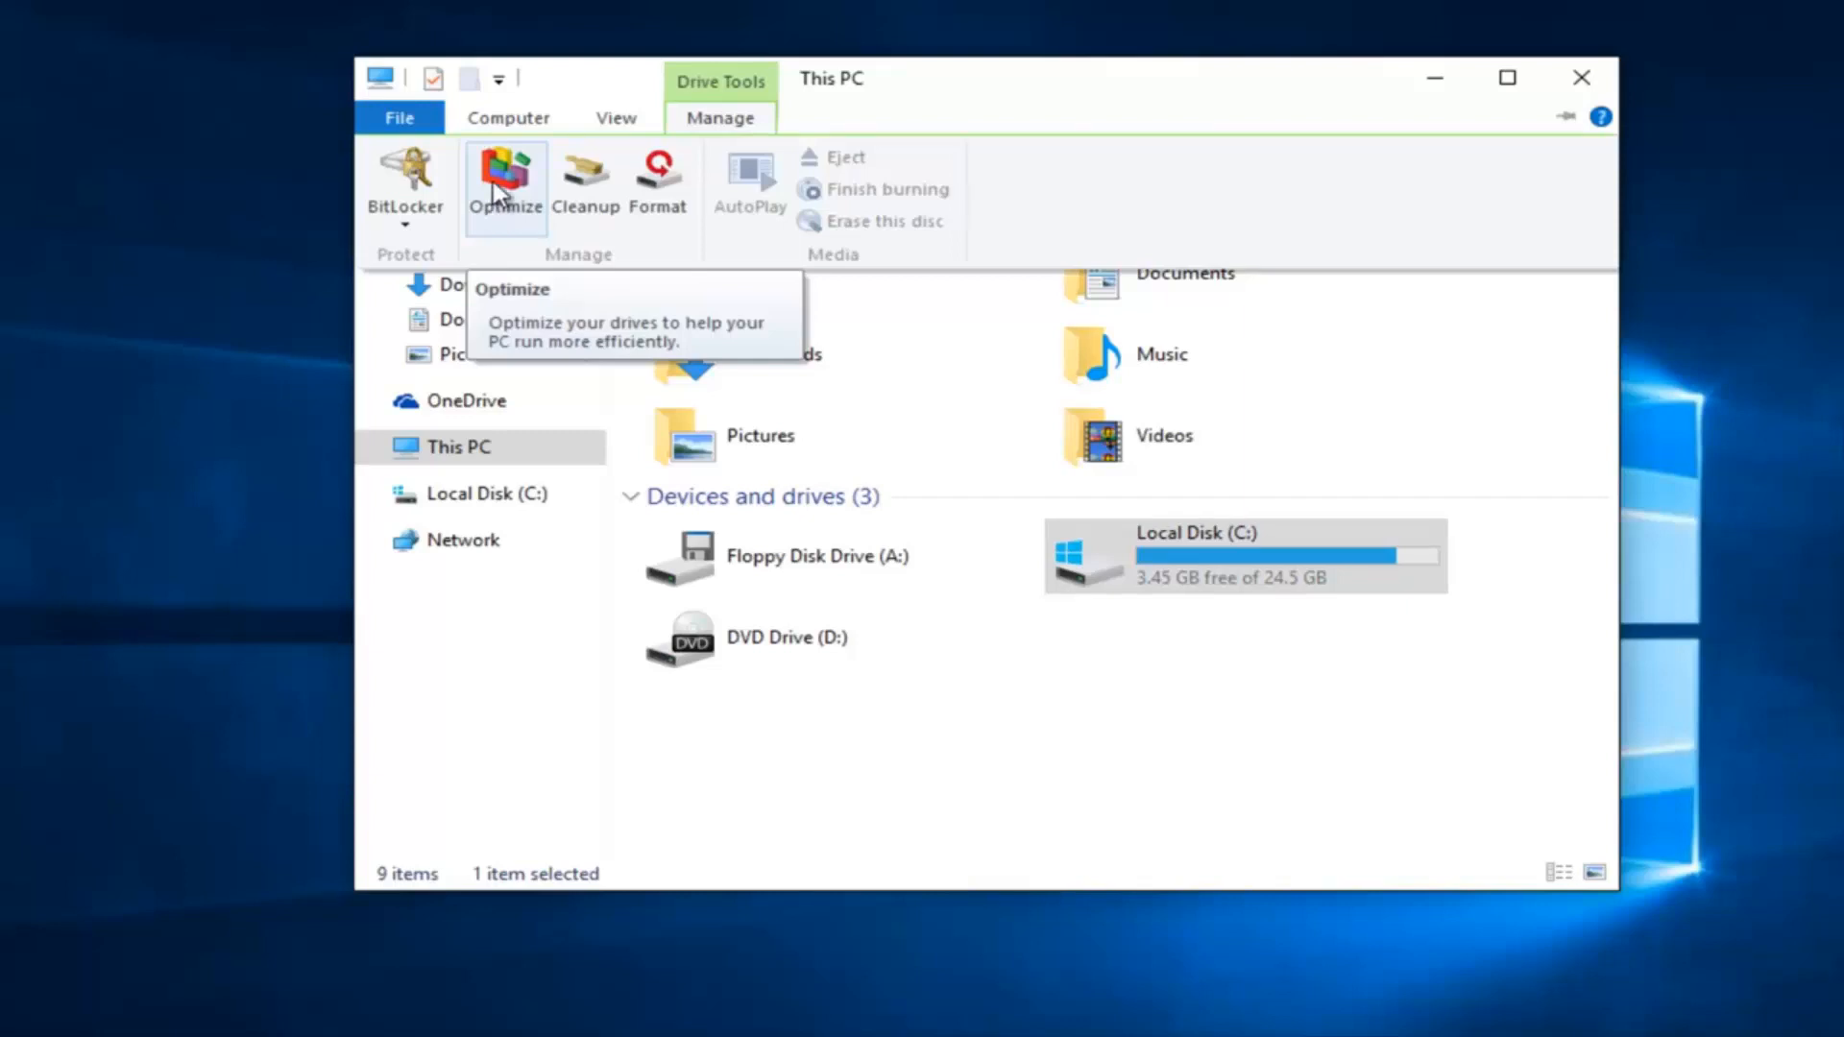
Step: Bring up the optimization schedule dialog and its frequency choices (weekly)
{"action": "left_click", "coordinate": [505, 187]}
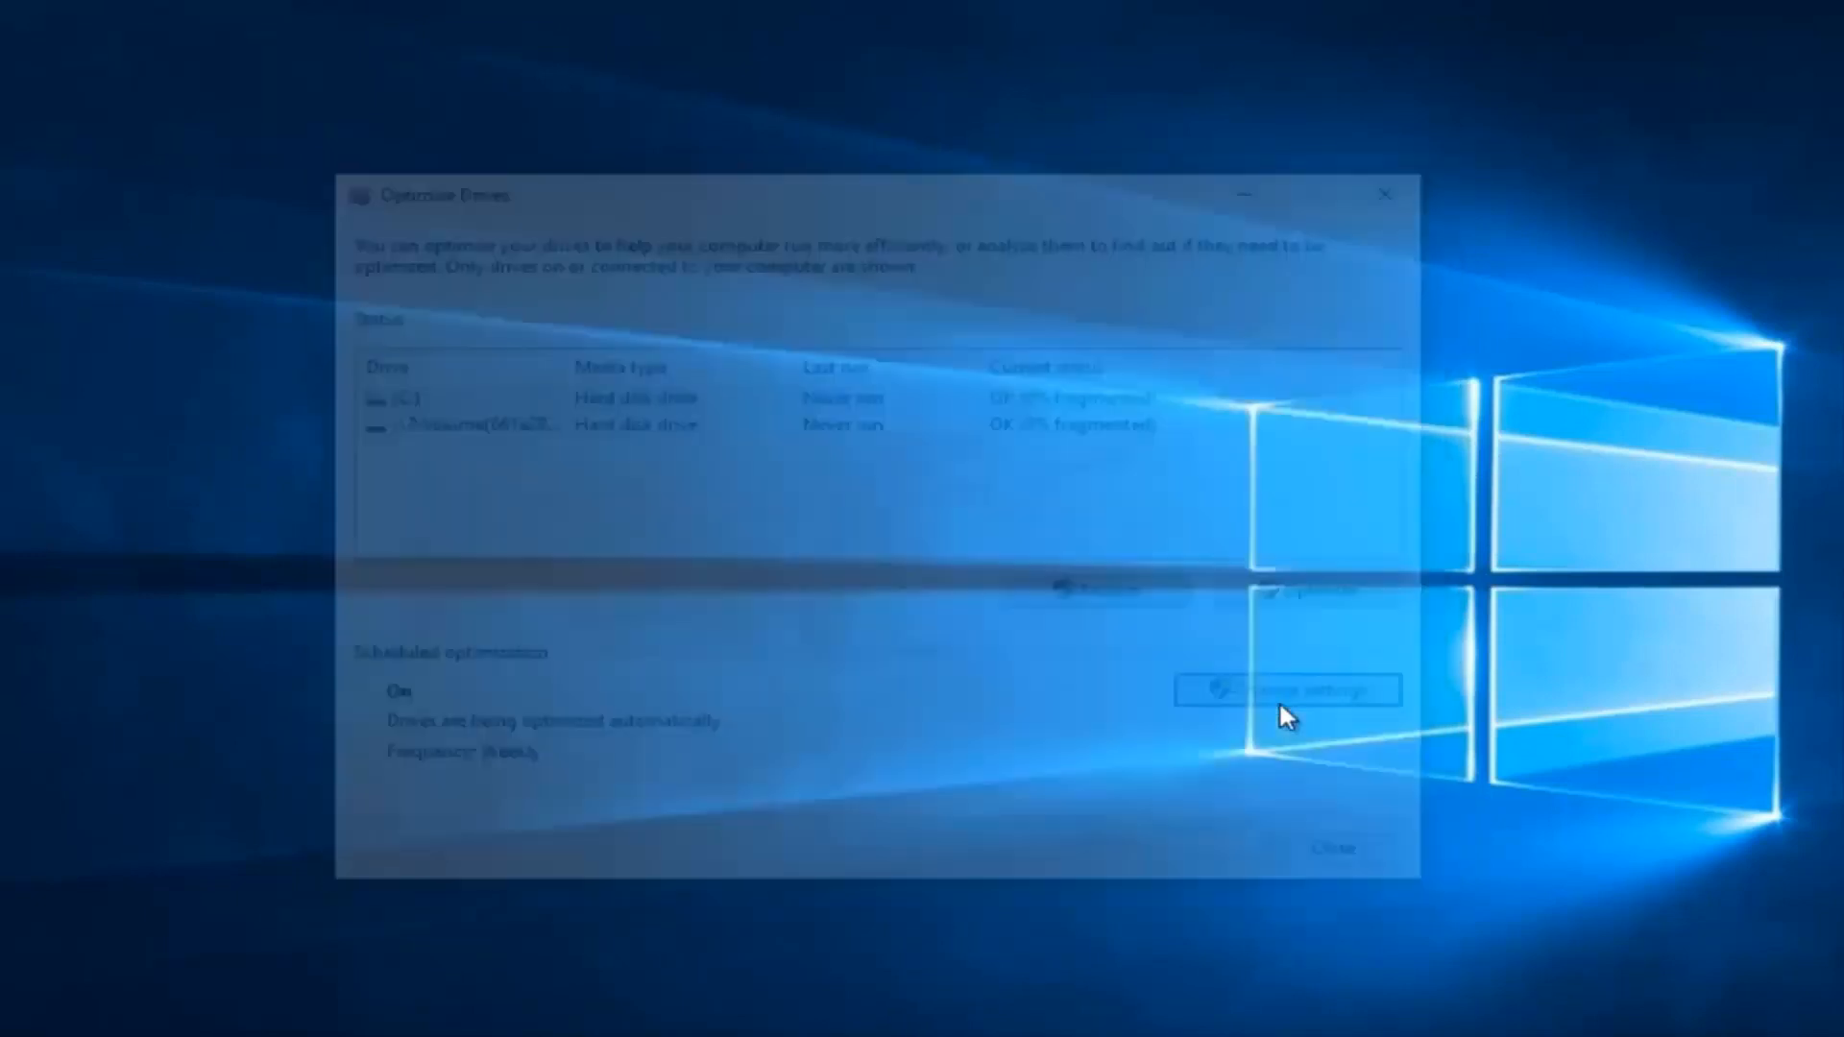
{"action": "left_click", "coordinate": [1287, 690]}
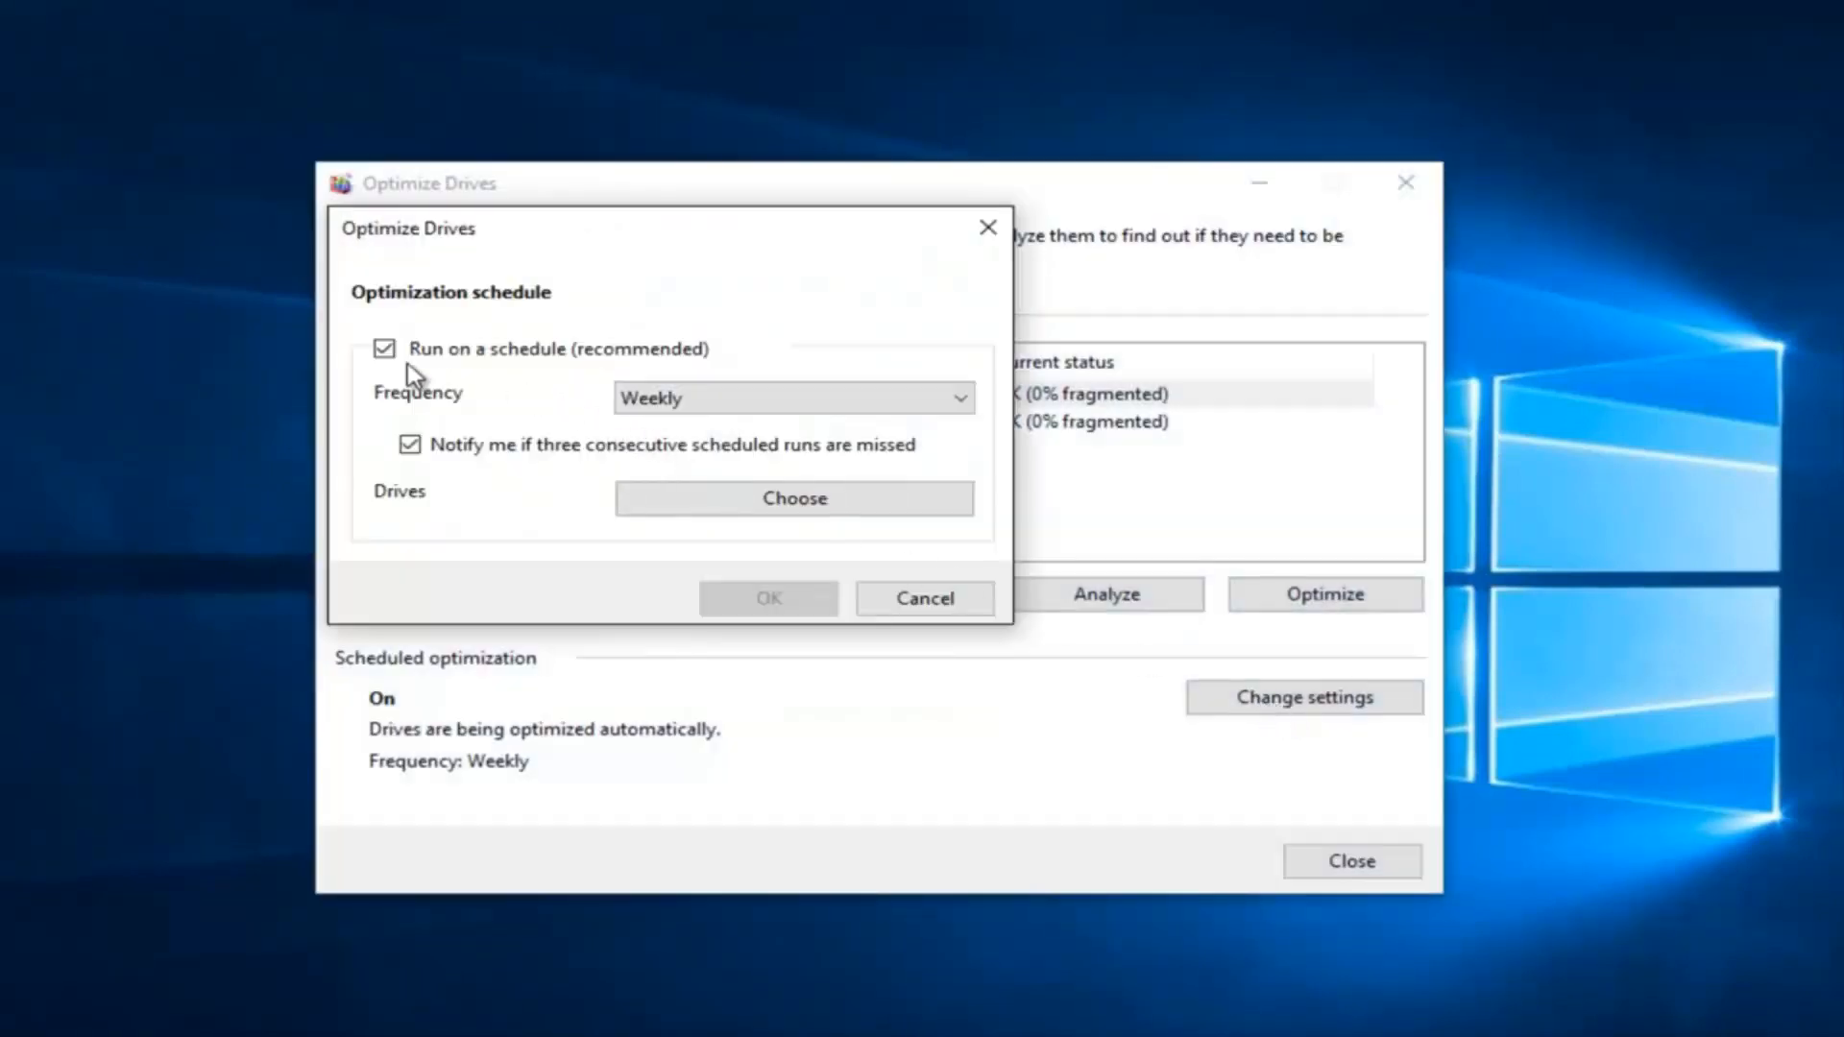
{"action": "mouse_move", "coordinate": [699, 397]}
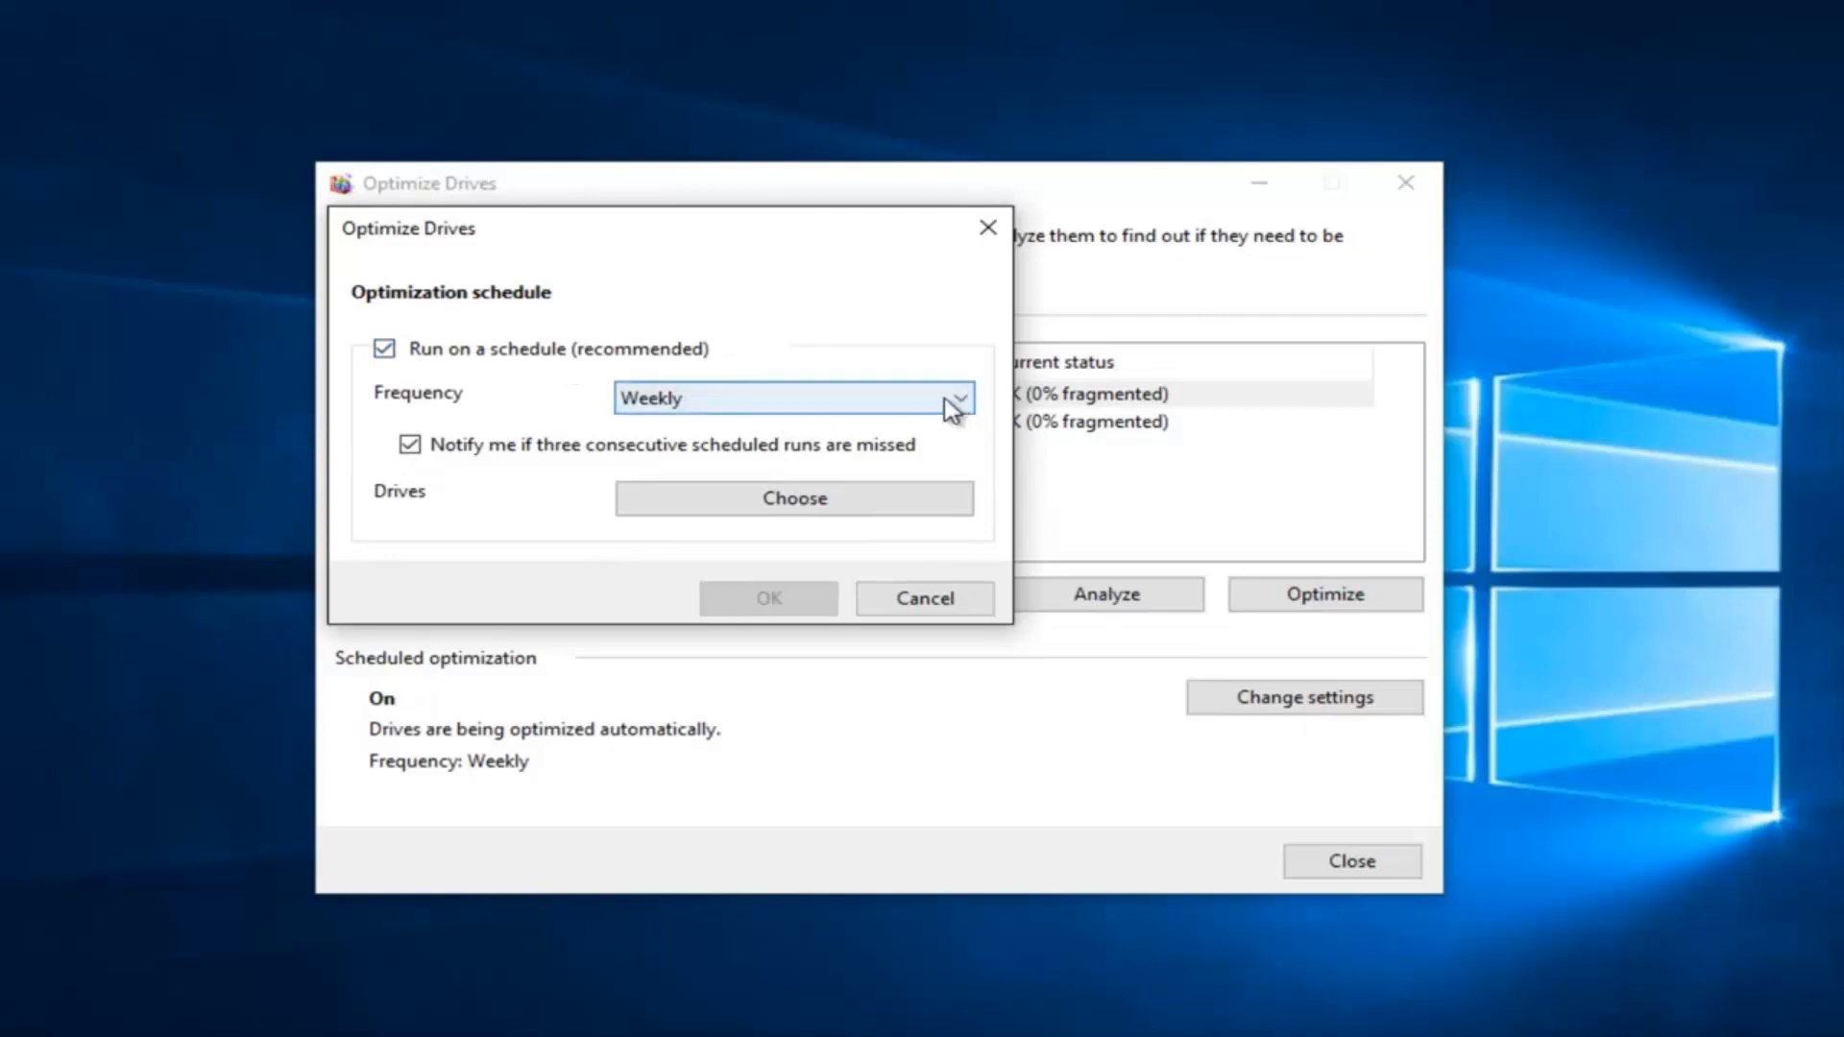
{"action": "left_click", "coordinate": [790, 398]}
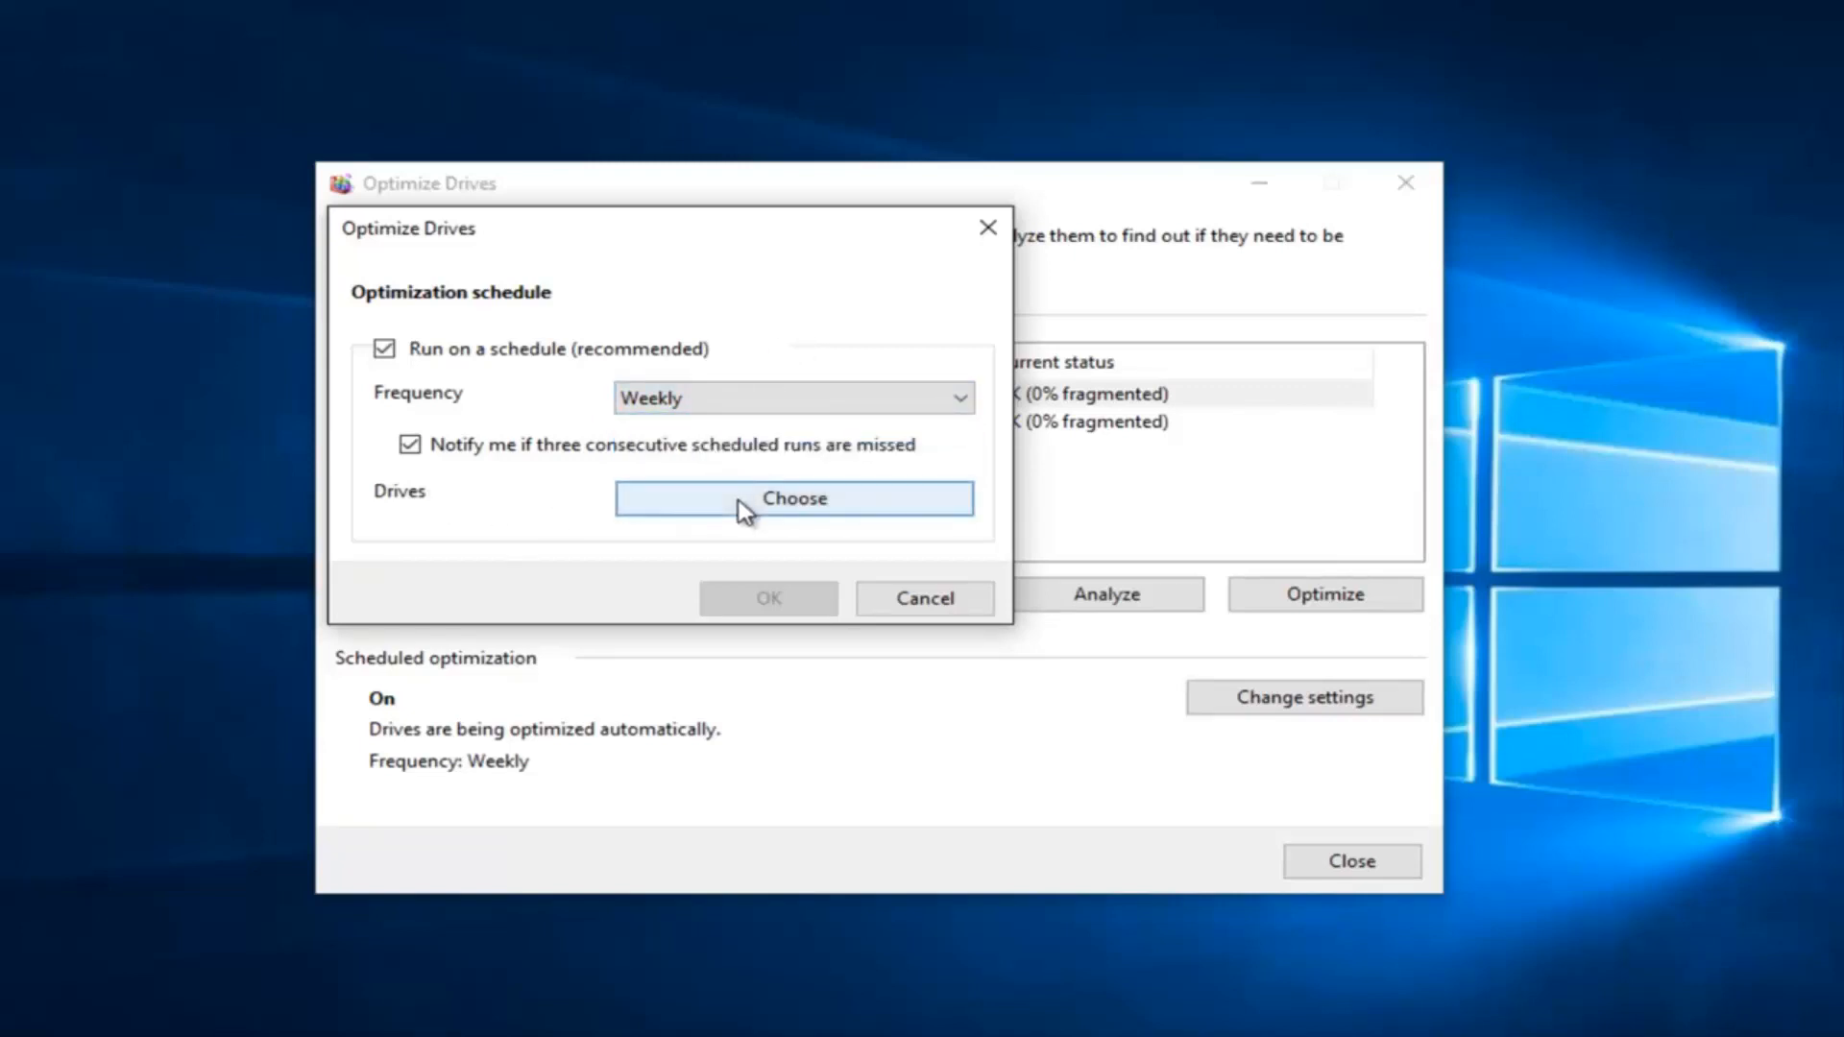
Step: Keep both volumes on the schedule and untick Automatically optimize new drives
{"action": "left_click", "coordinate": [794, 497]}
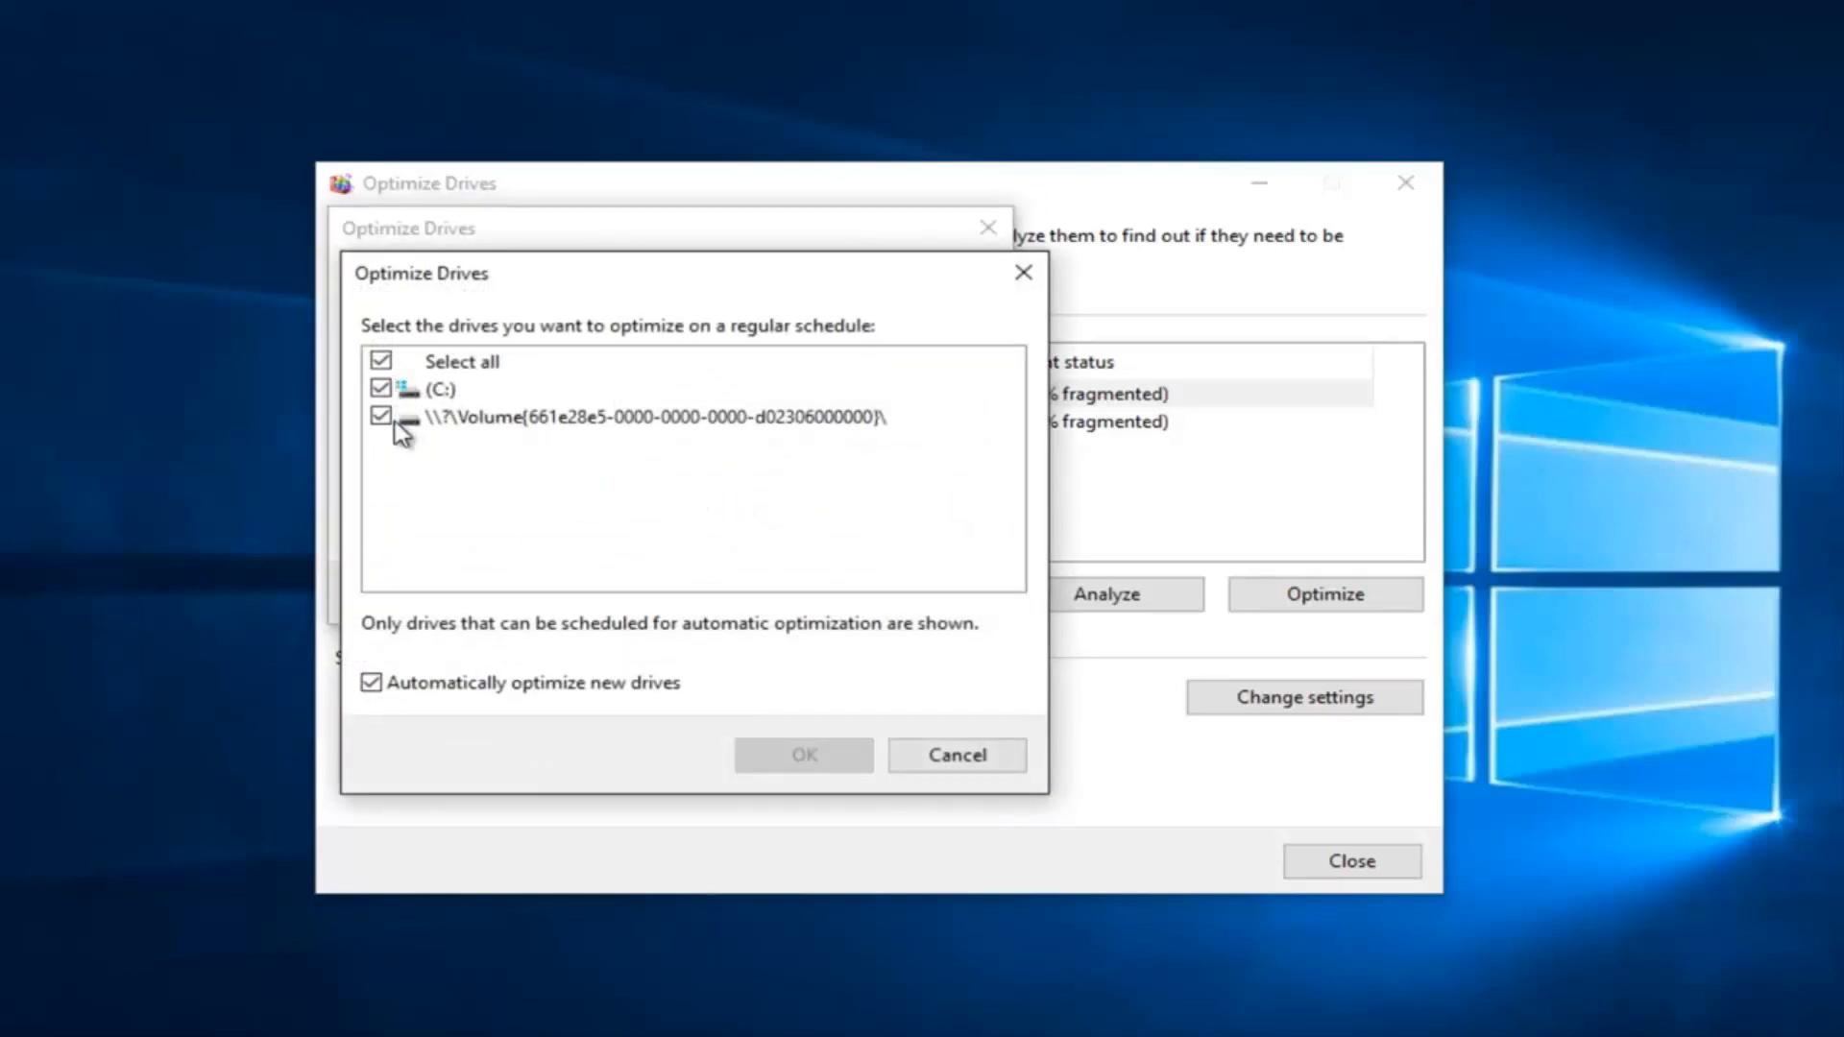
{"action": "left_click", "coordinate": [381, 414]}
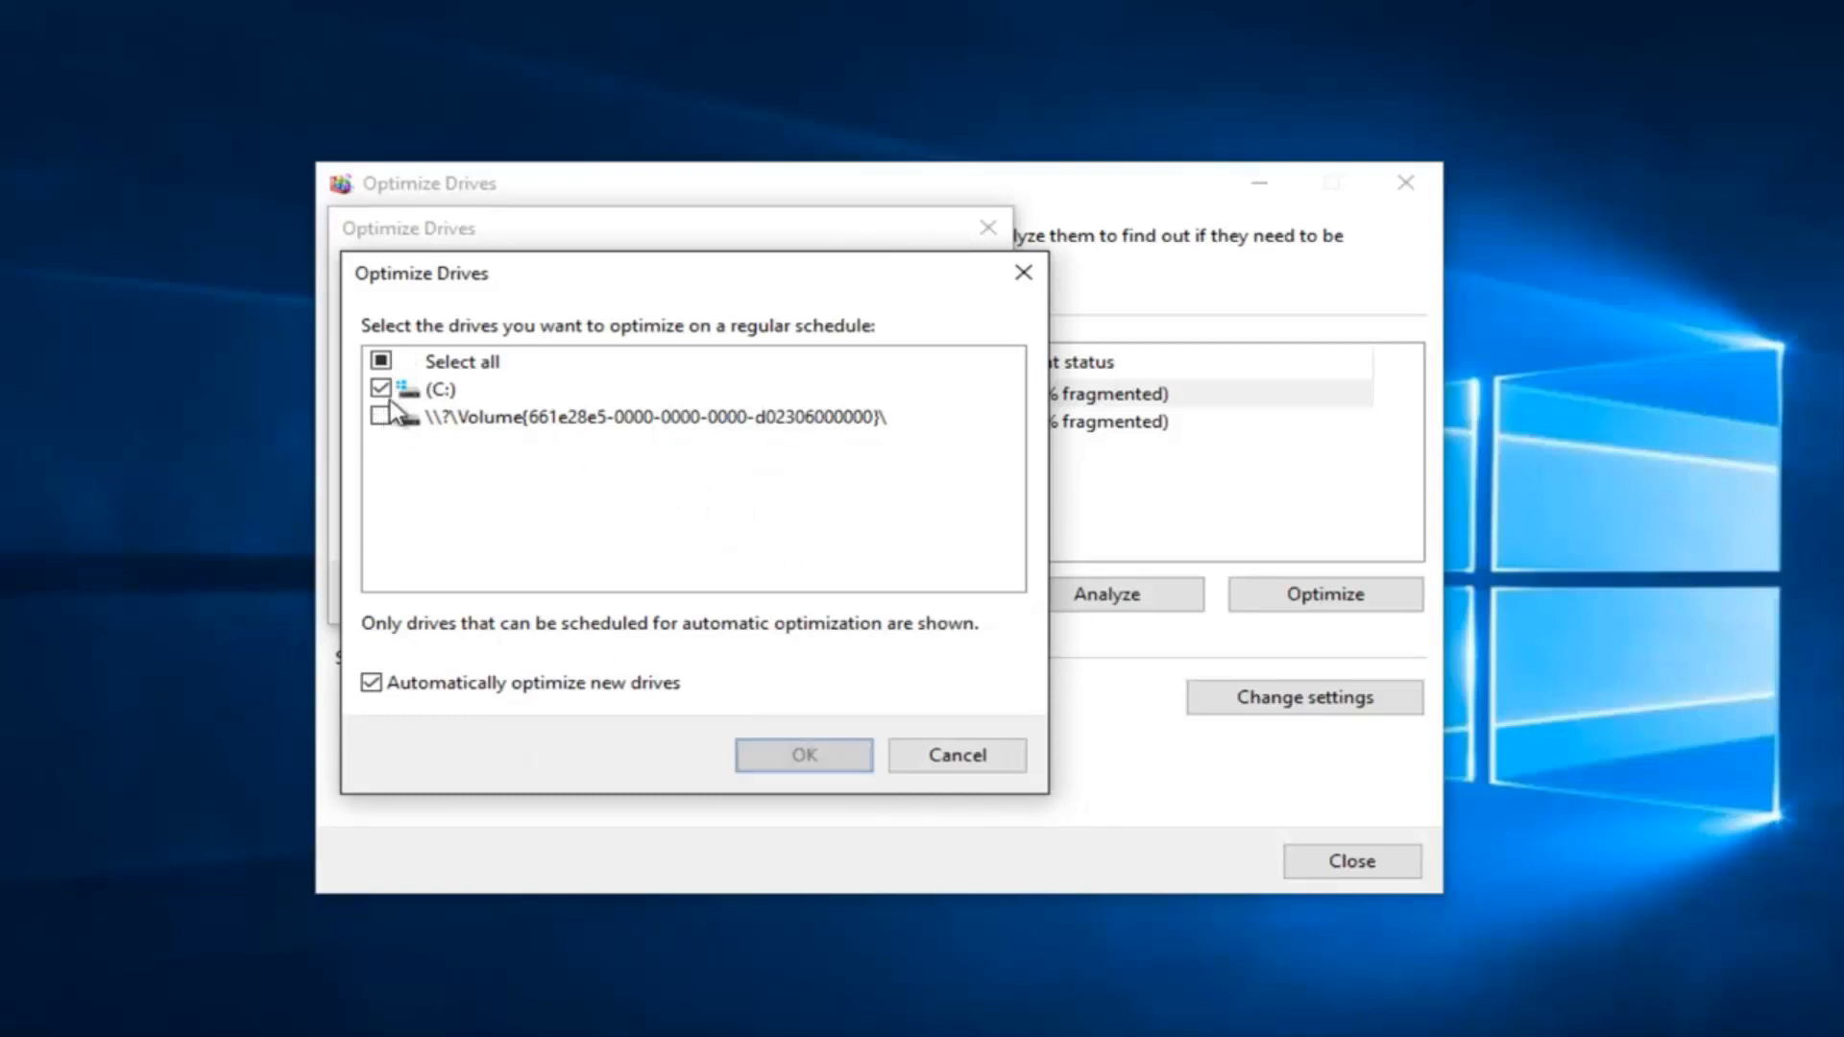
{"action": "left_click", "coordinate": [380, 417]}
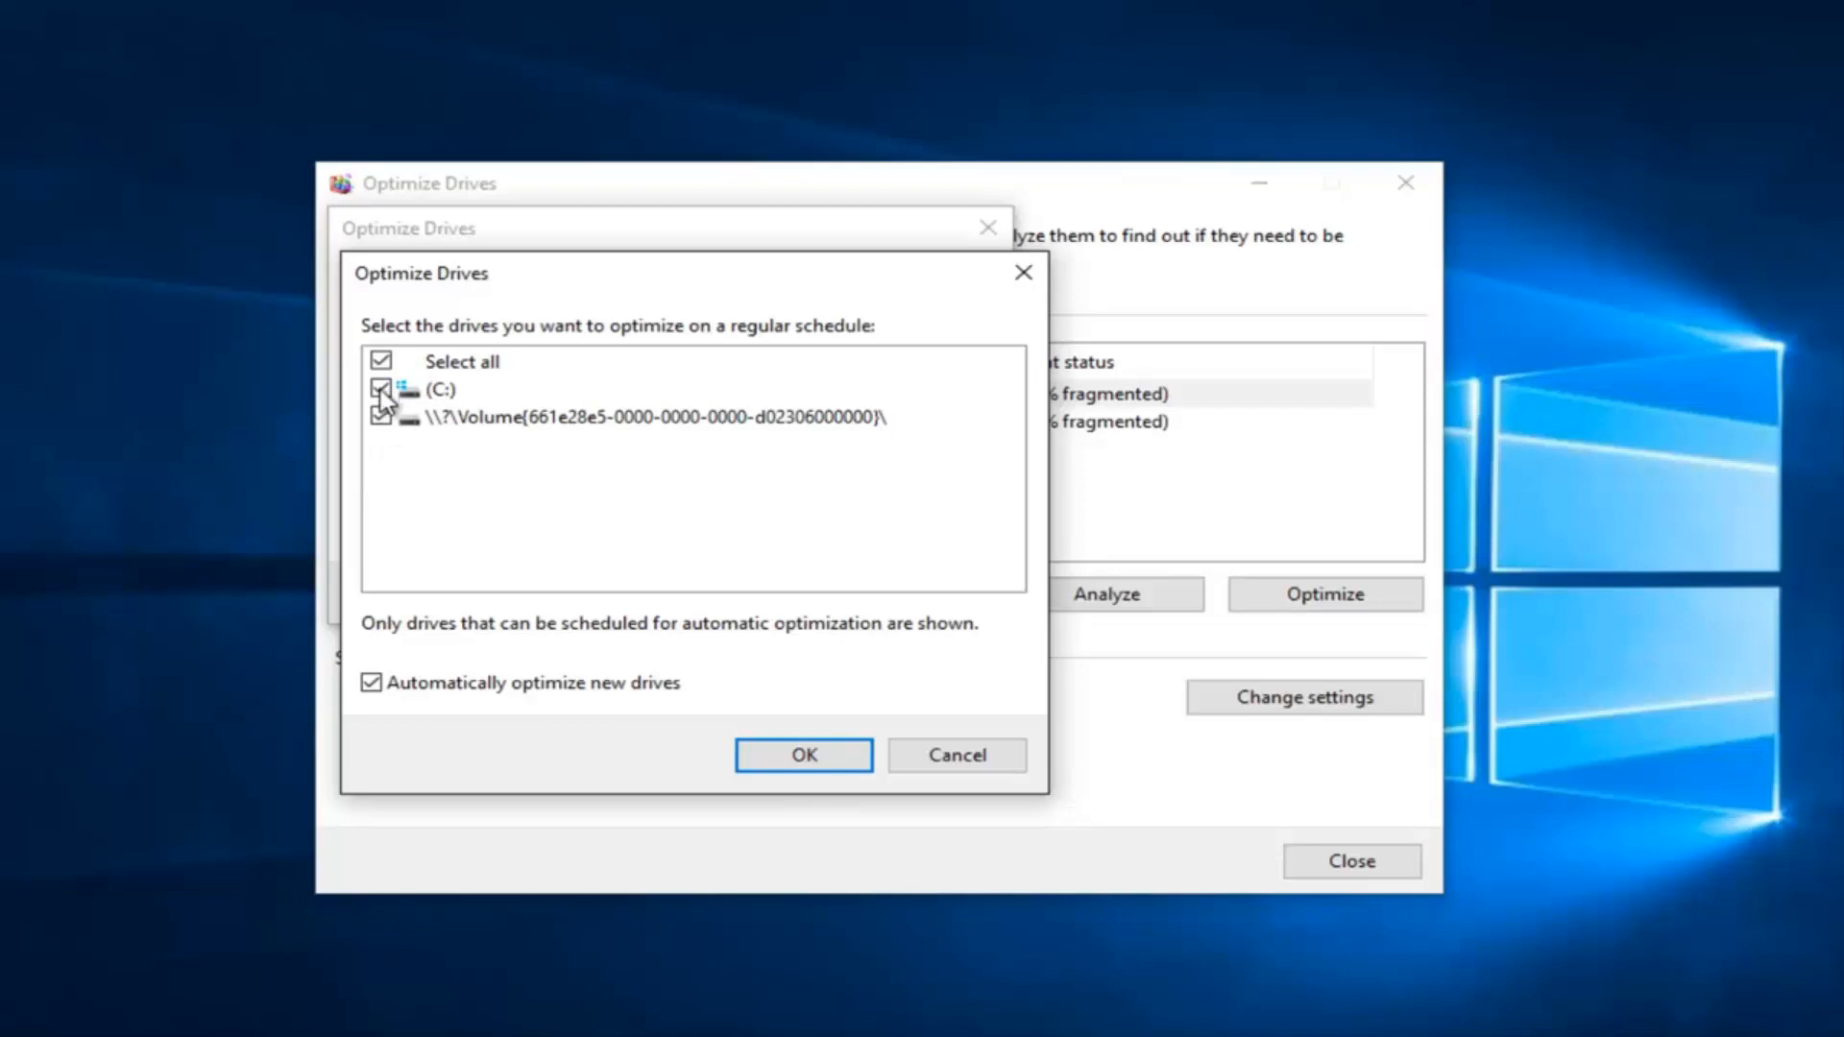
{"action": "left_click", "coordinate": [379, 390]}
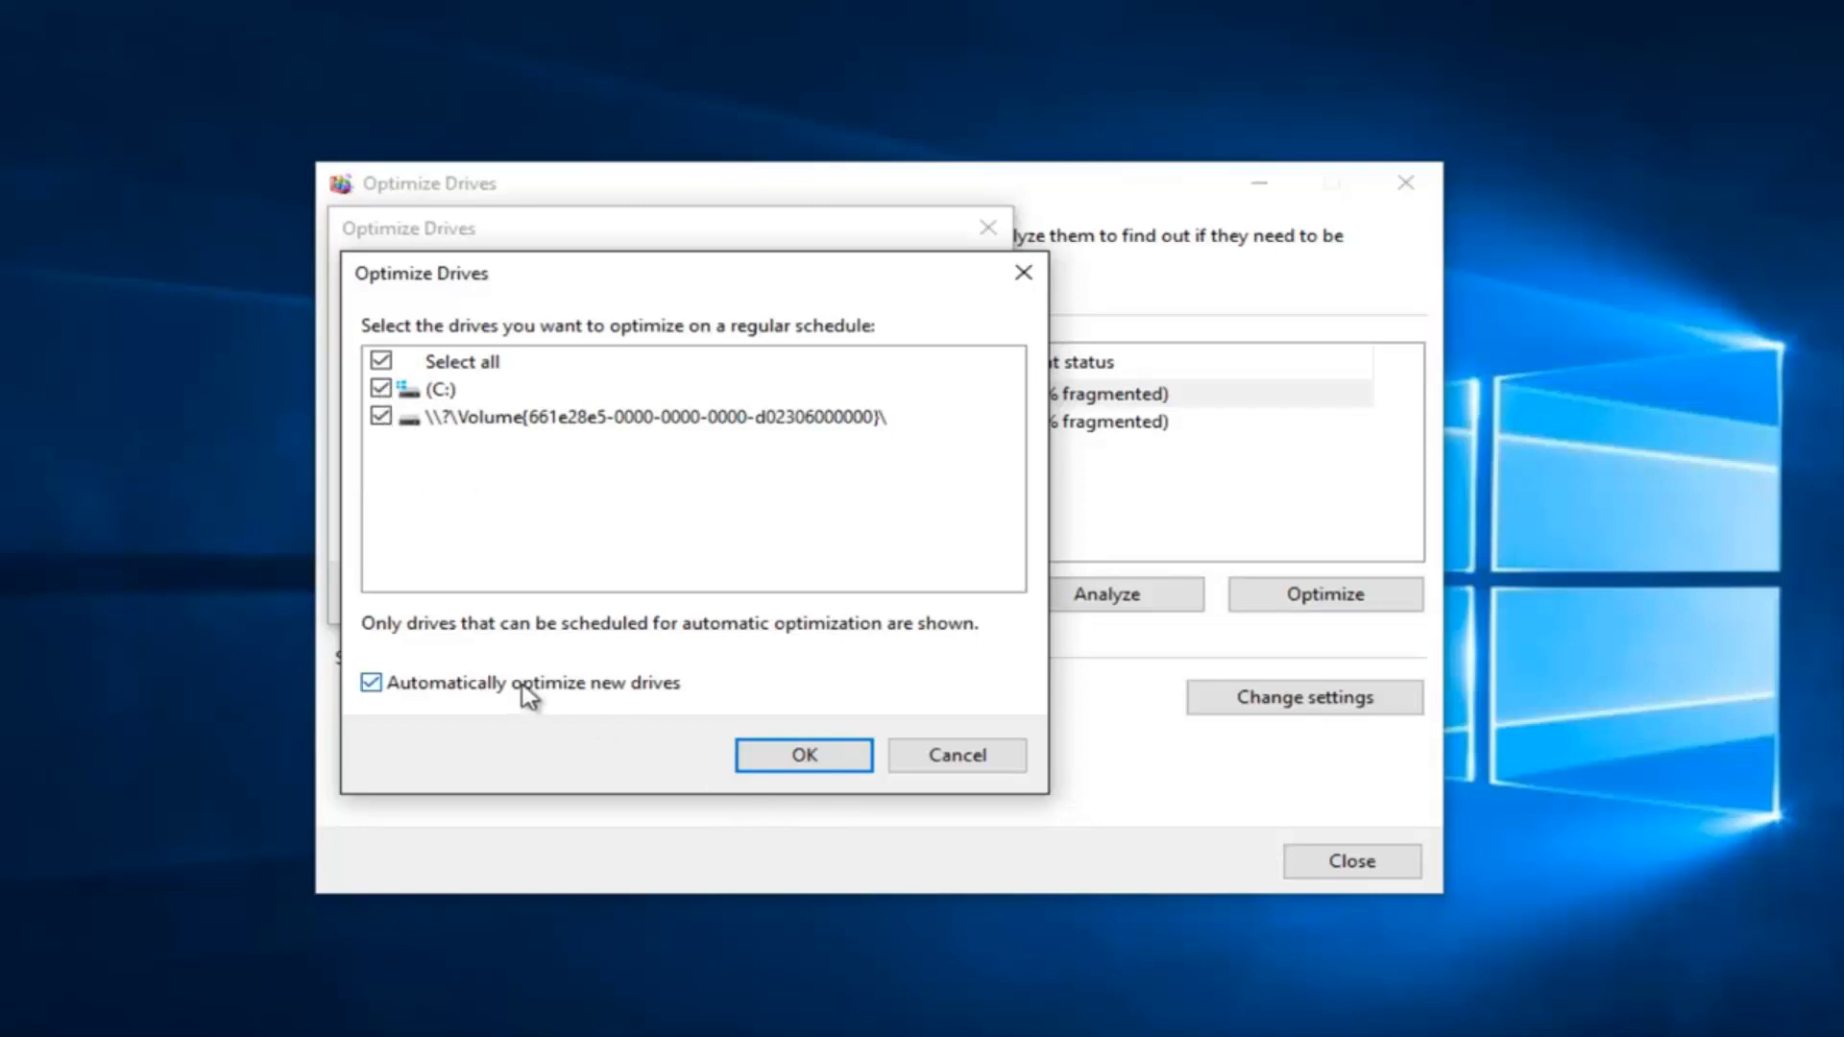
{"action": "mouse_move", "coordinate": [603, 697]}
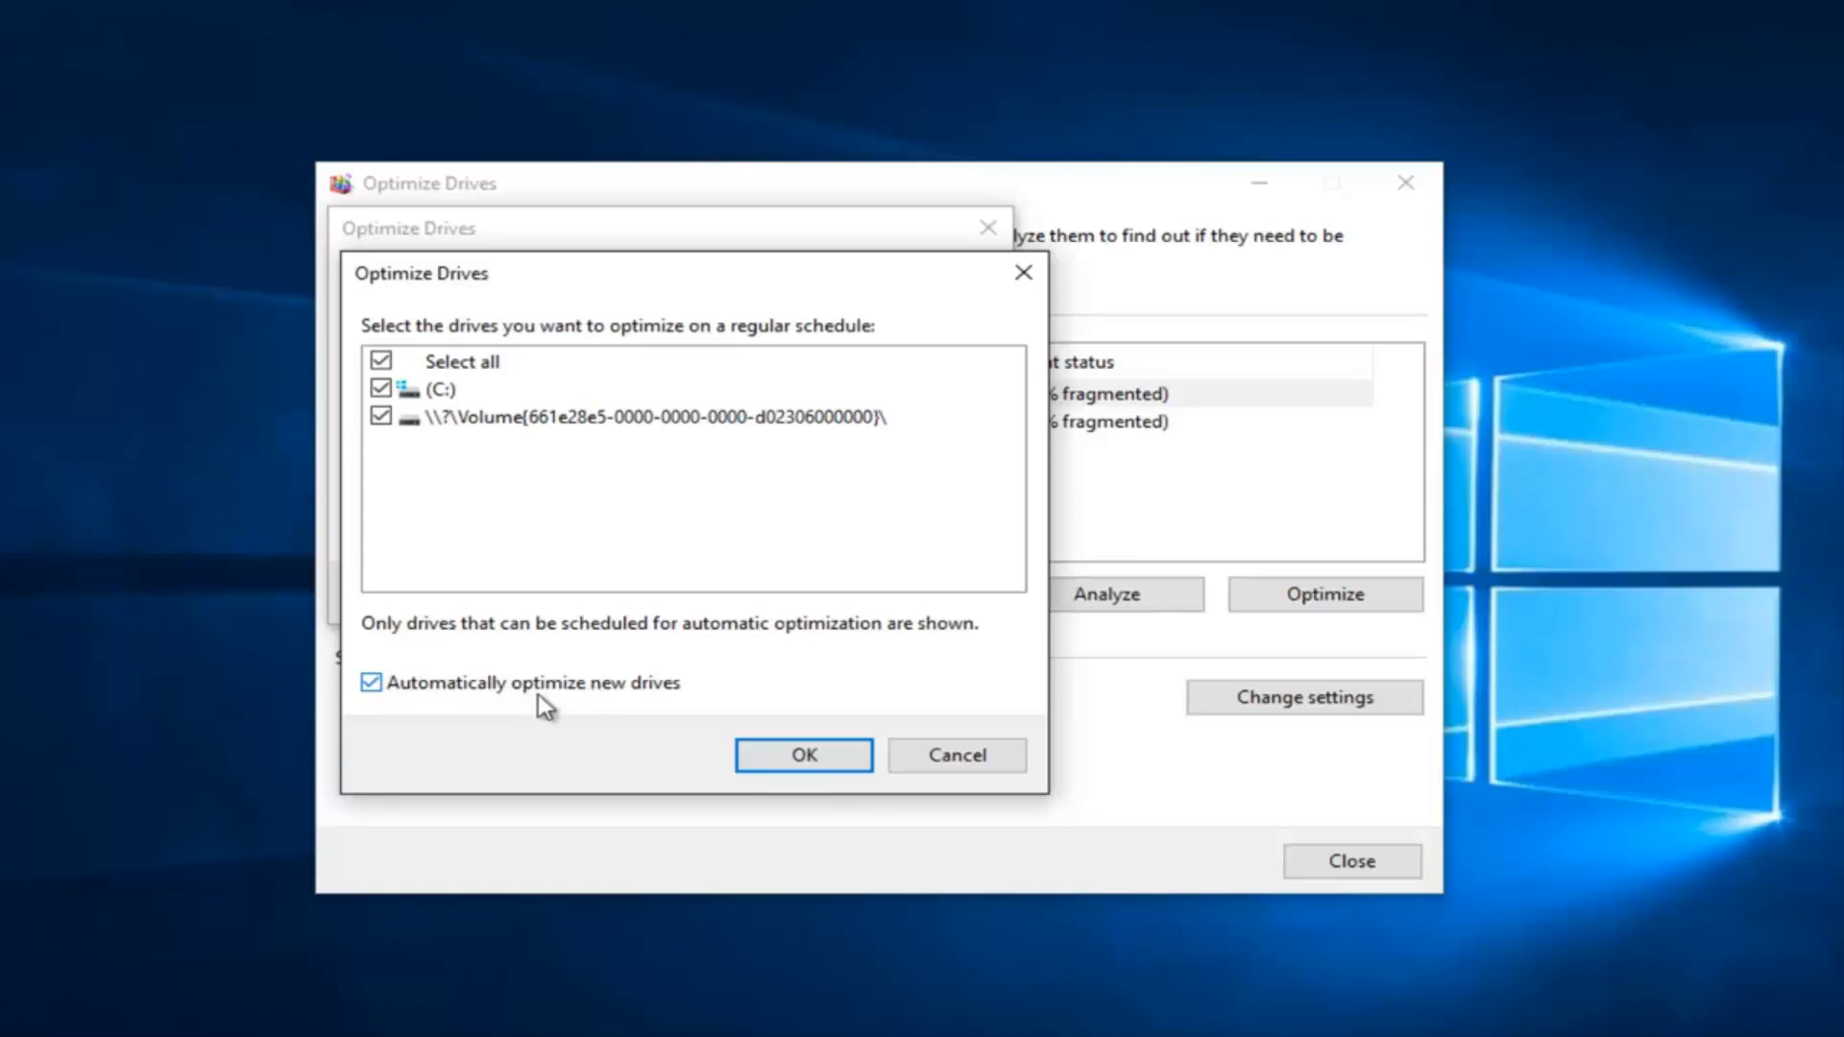
{"action": "left_click", "coordinate": [371, 681]}
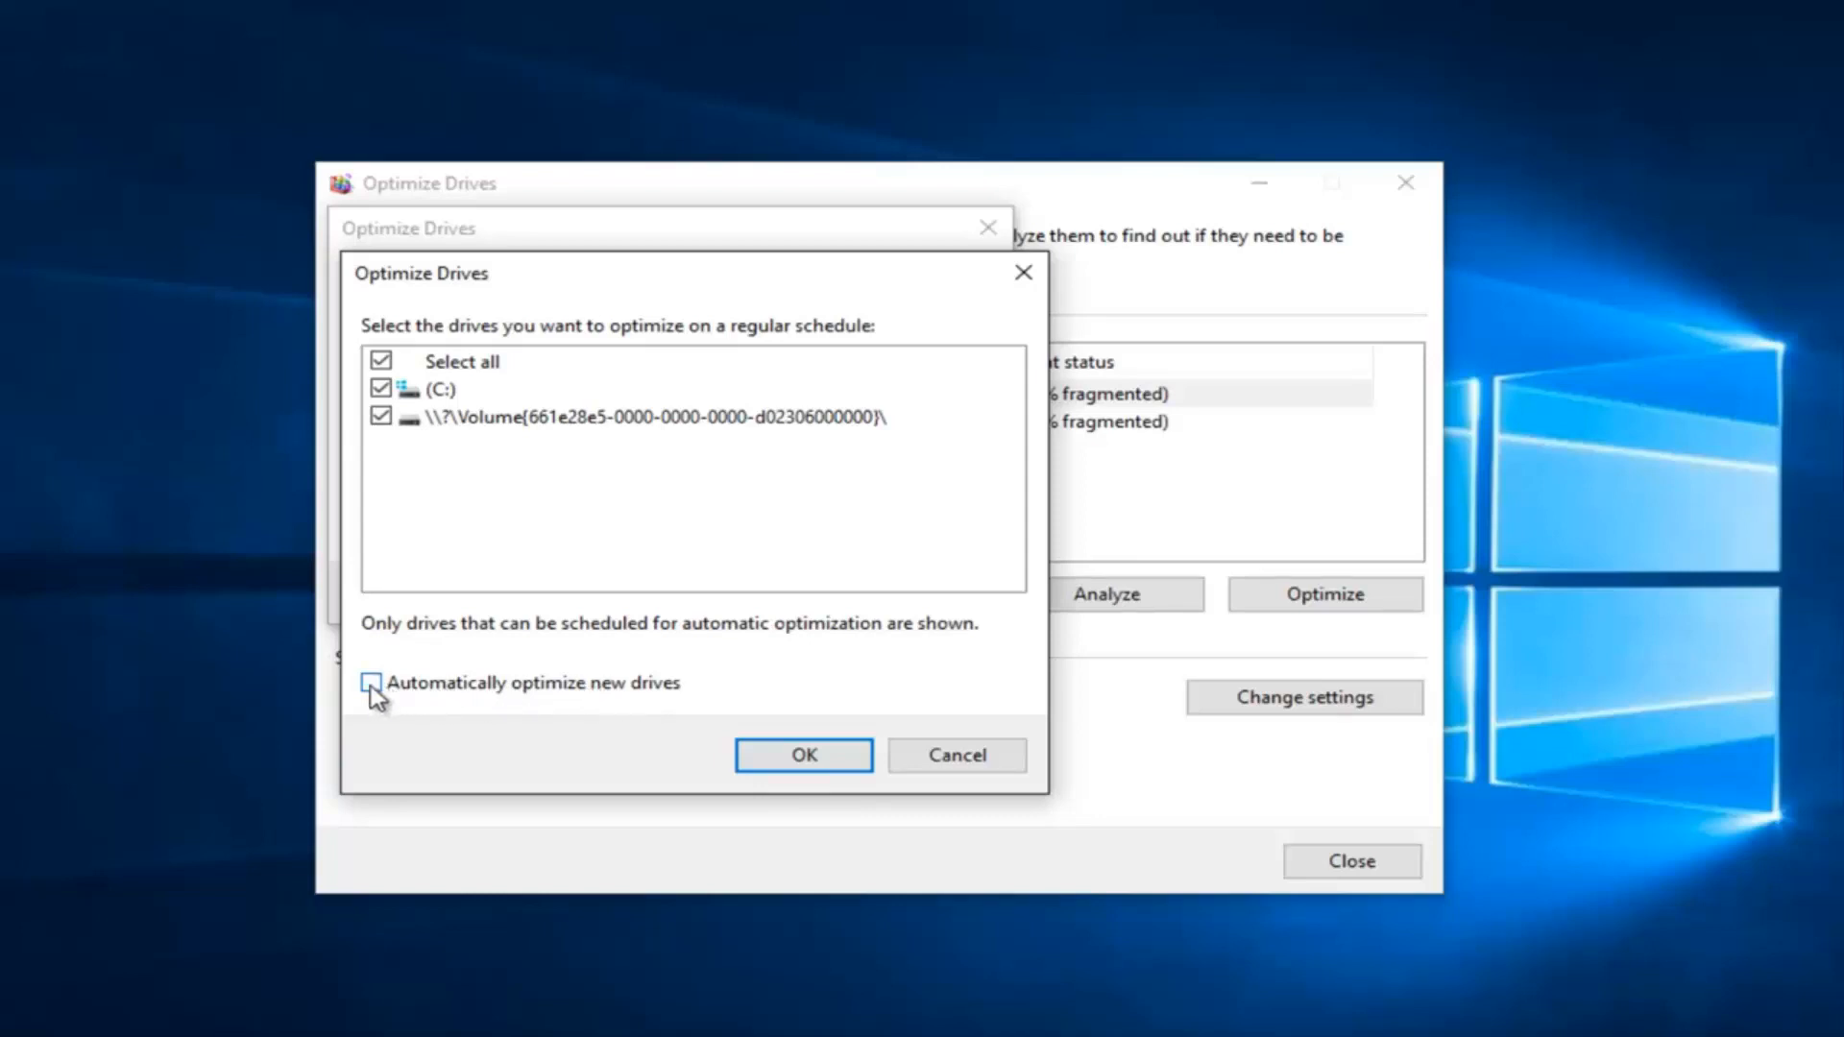
Step: Confirm the drive selection and cancel the schedule dialog, leaving weekly optimization on
{"action": "left_click", "coordinate": [803, 753]}
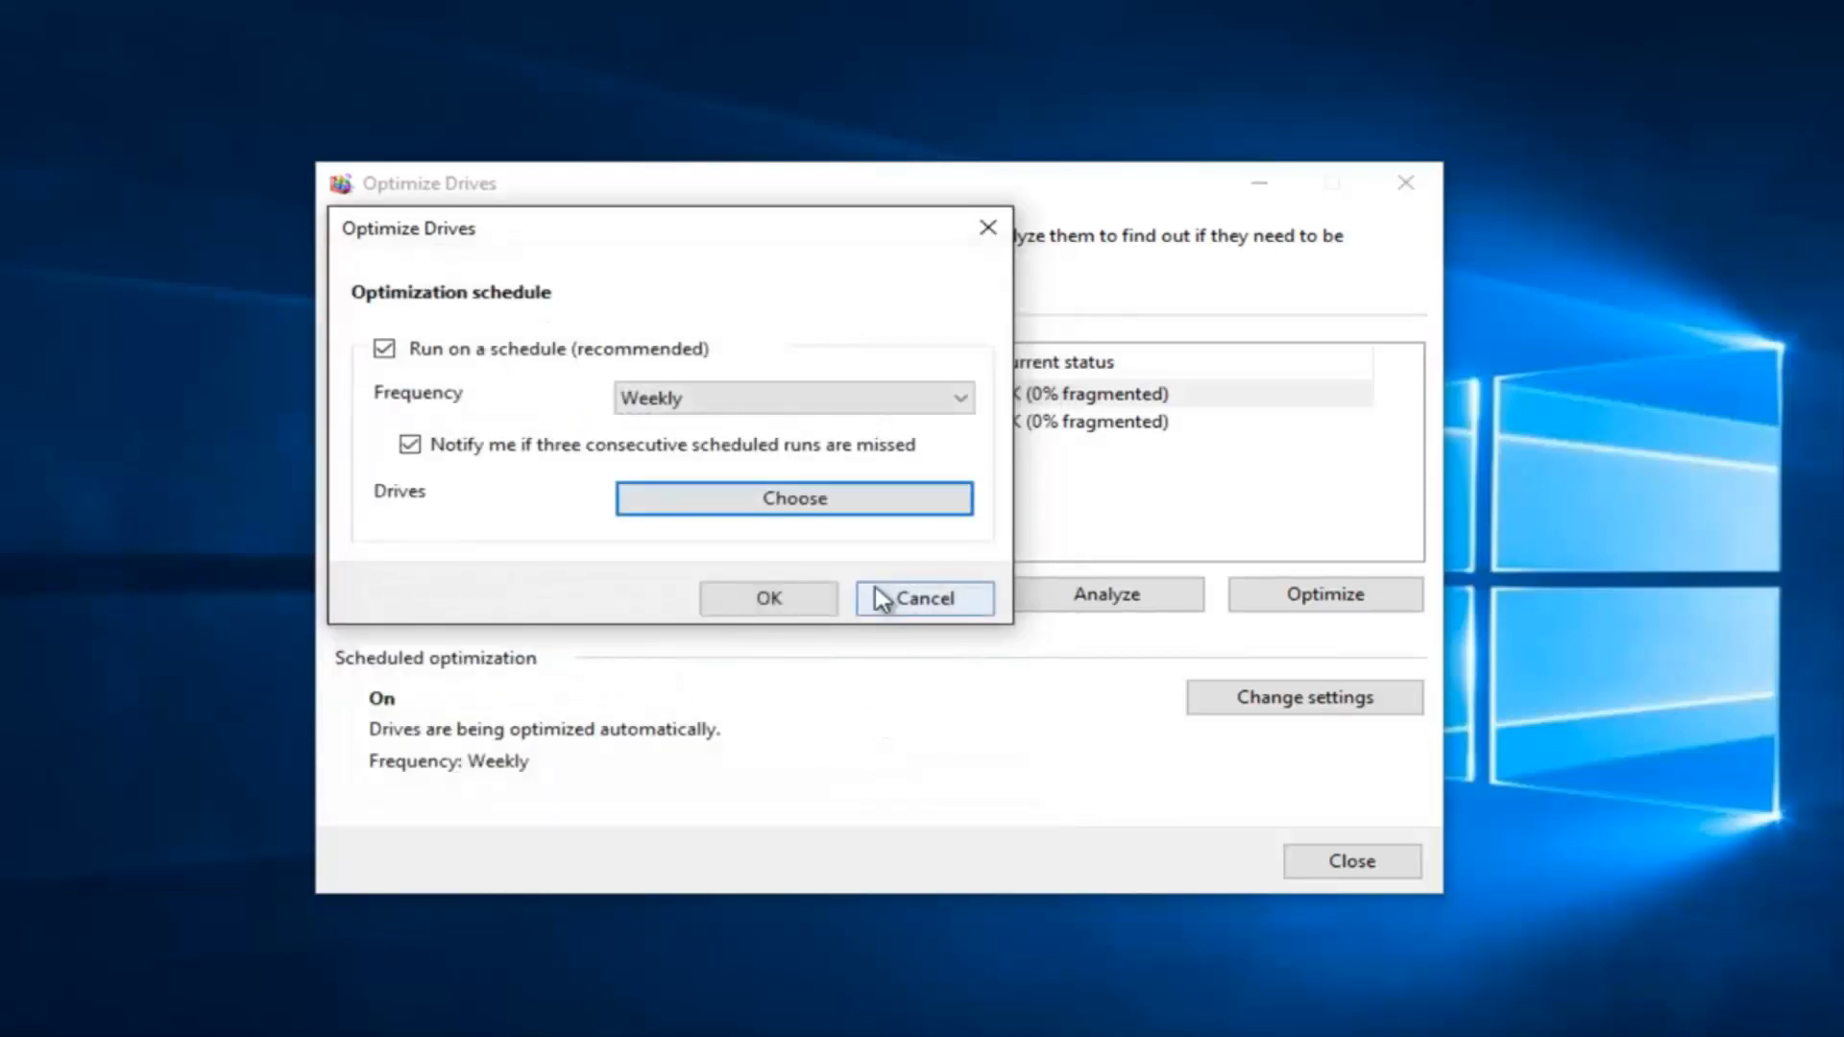
{"action": "left_click", "coordinate": [924, 597]}
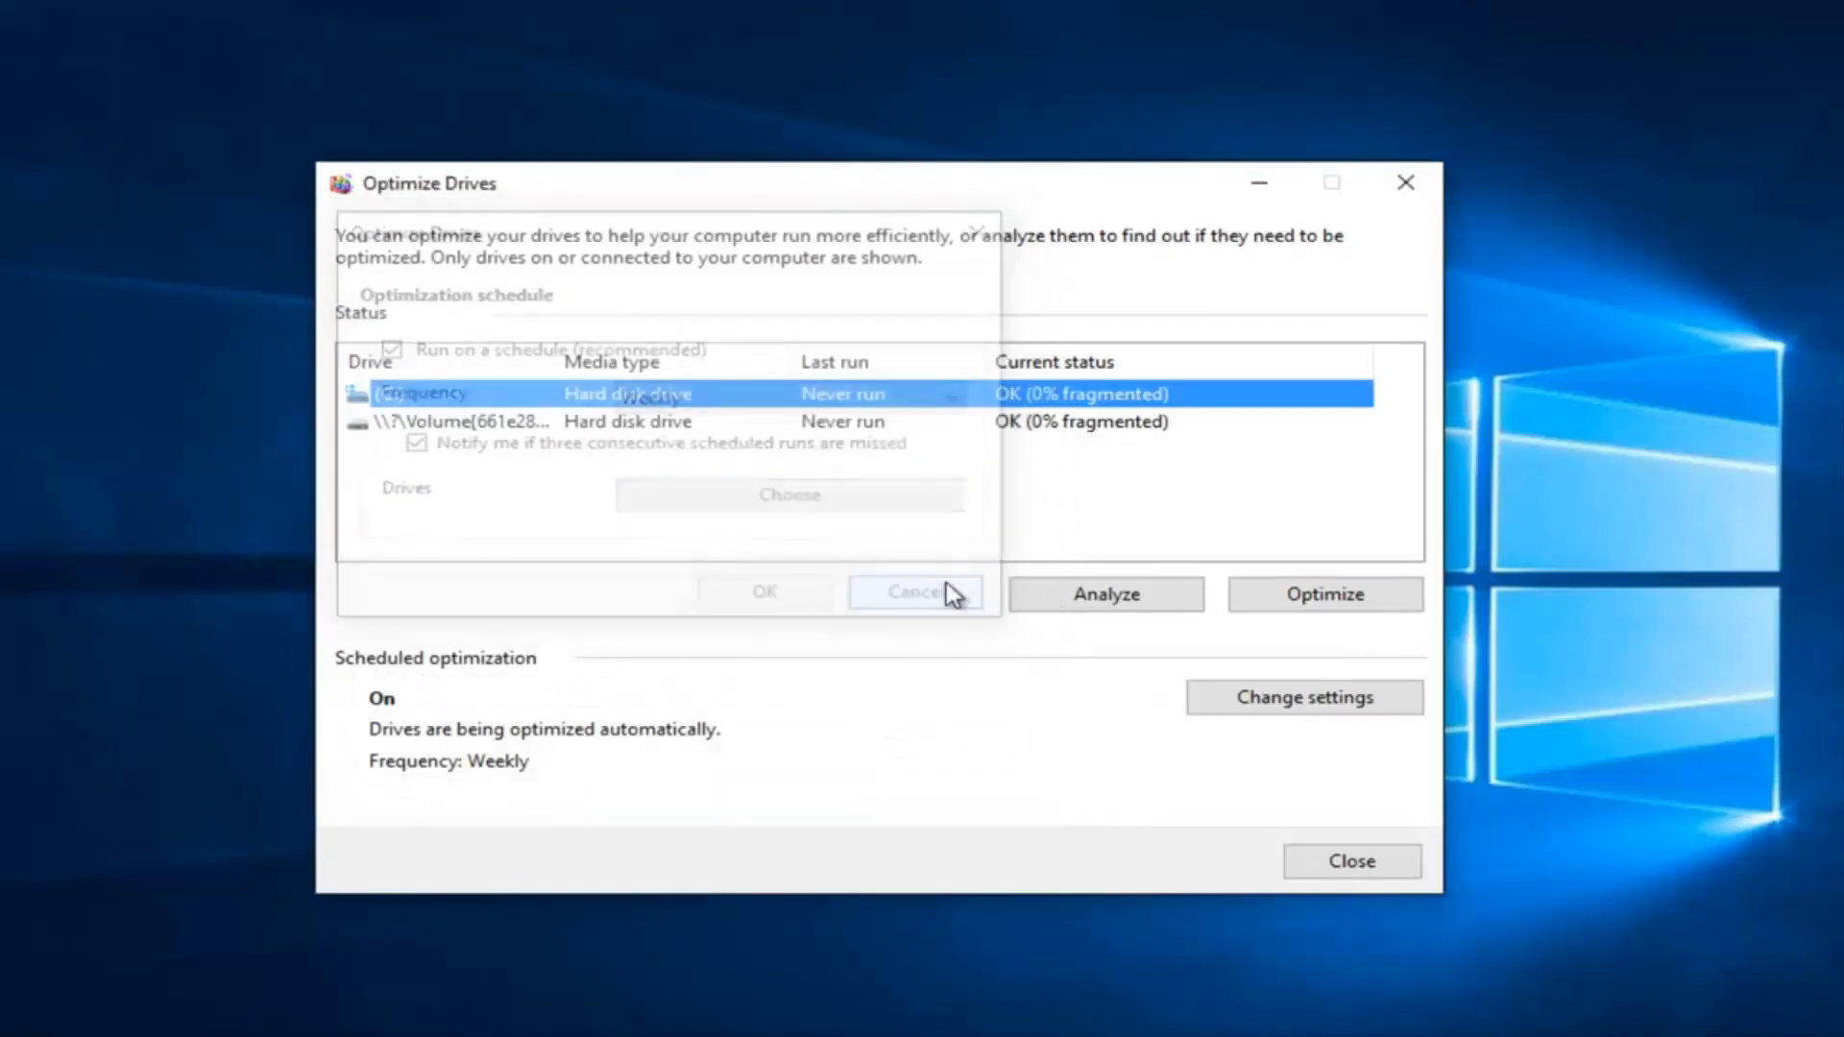
{"action": "left_click", "coordinate": [914, 592]}
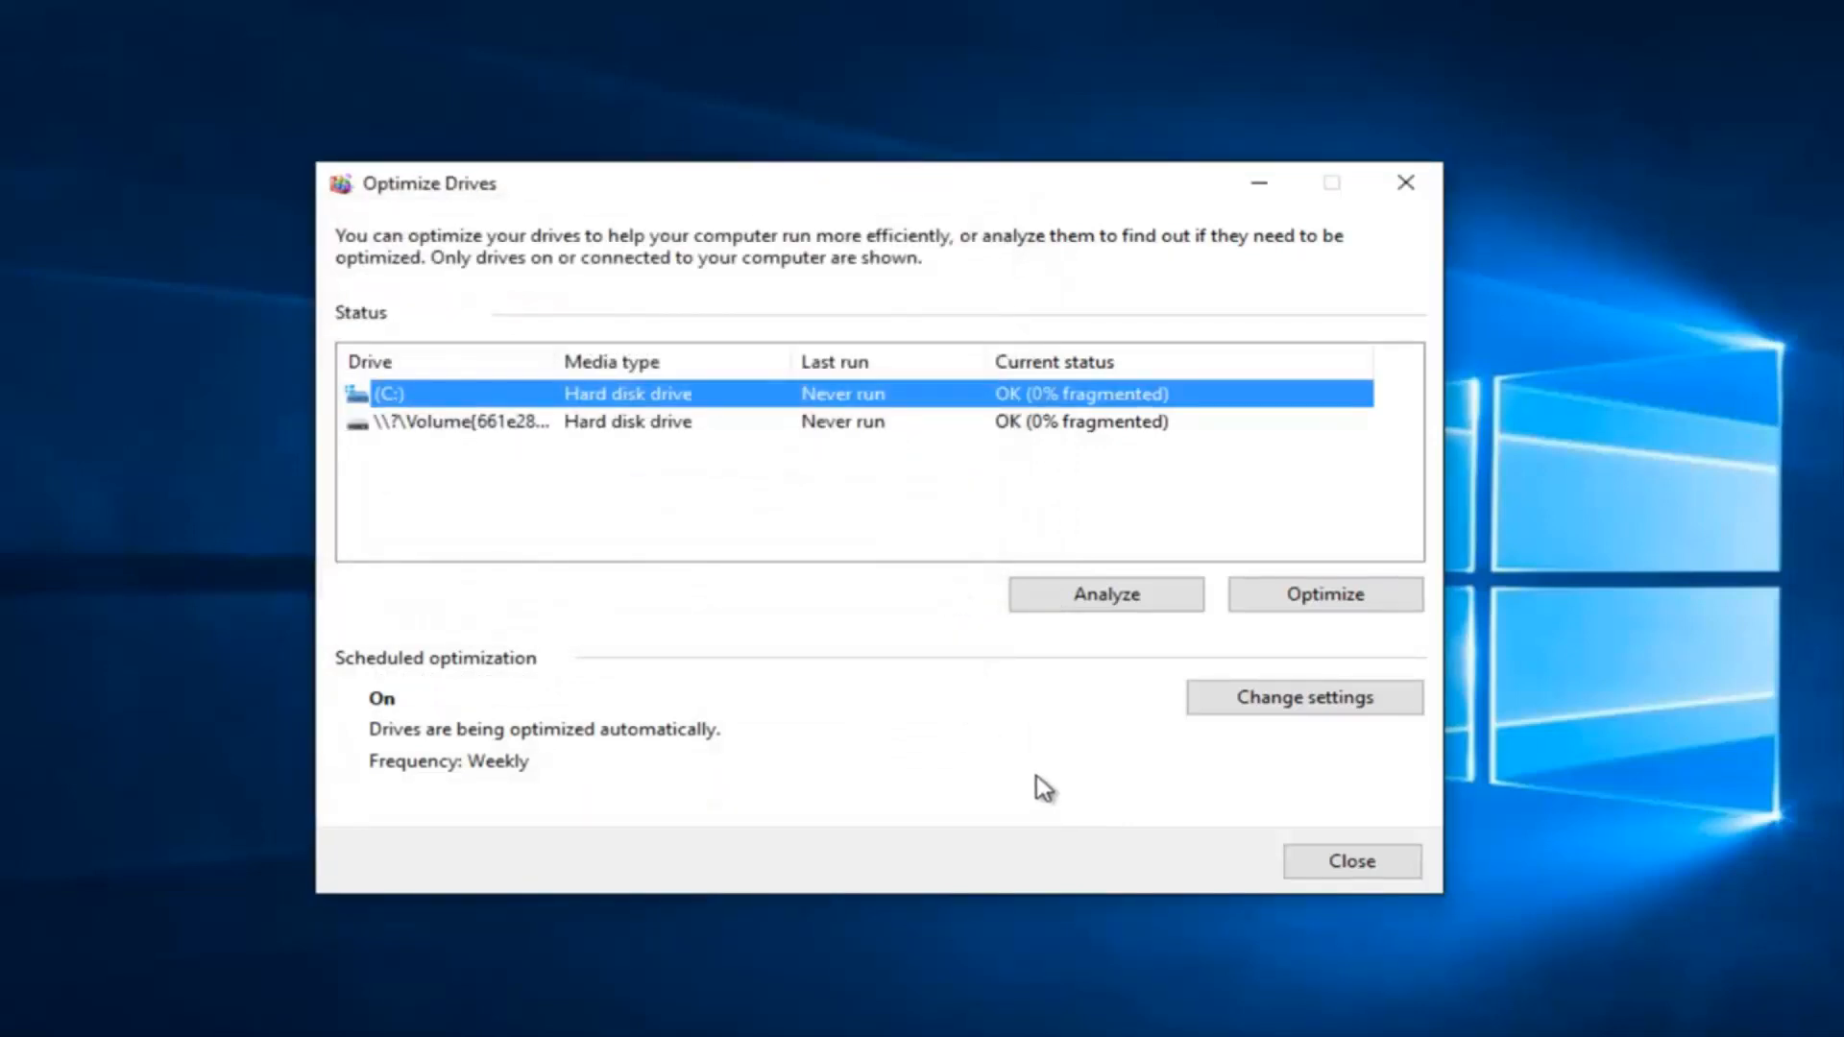